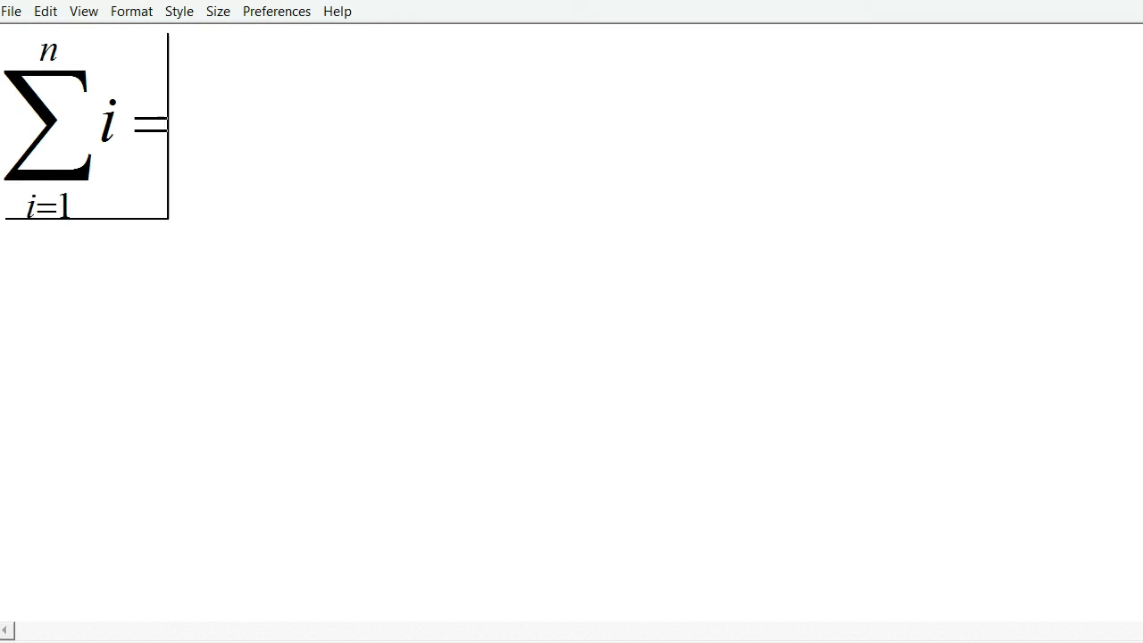
Step: Finish the Σi¹ identity with the fraction n(n+1)/2 after the equals sign
{"action": "type", "text": "f(n)"}
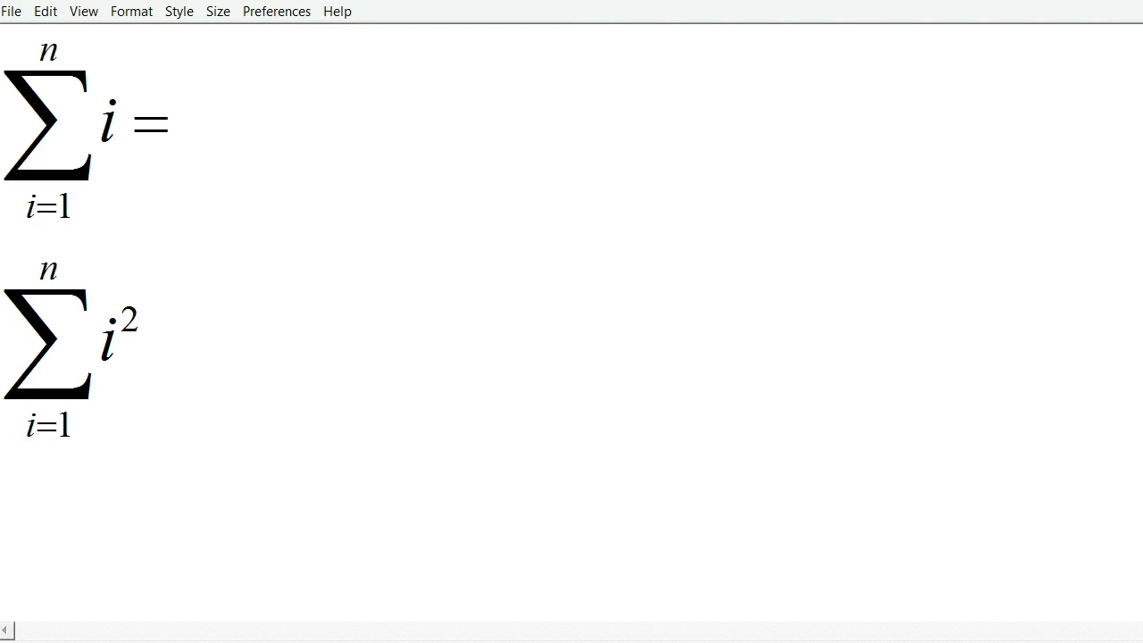
{"action": "left_click", "coordinate": [114, 121]}
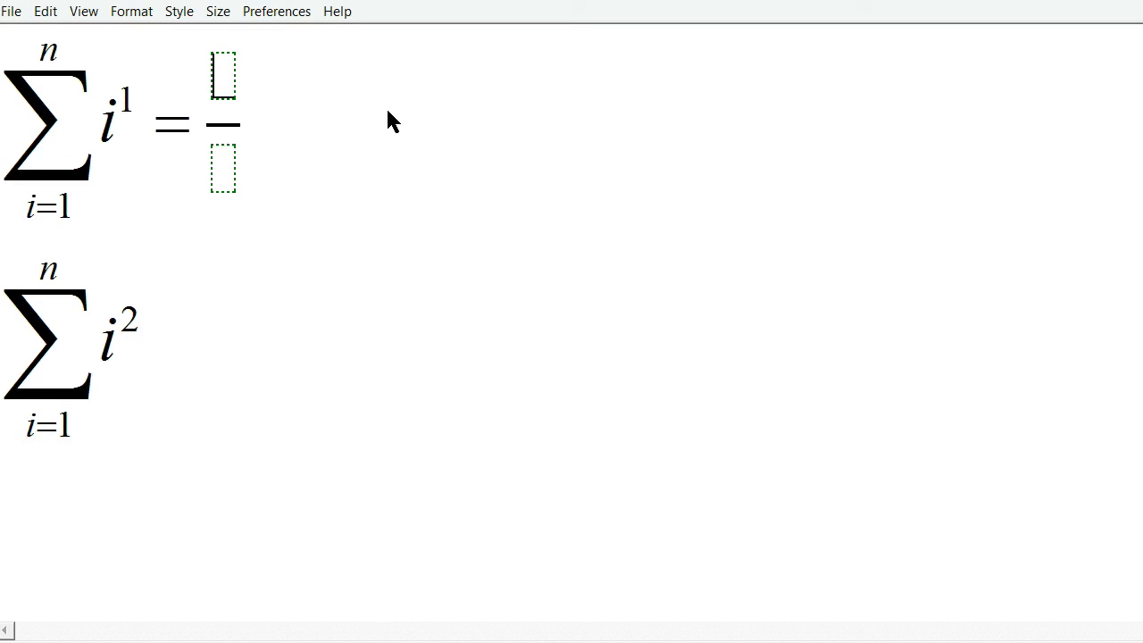
{"action": "type", "text": "n(n+1)"}
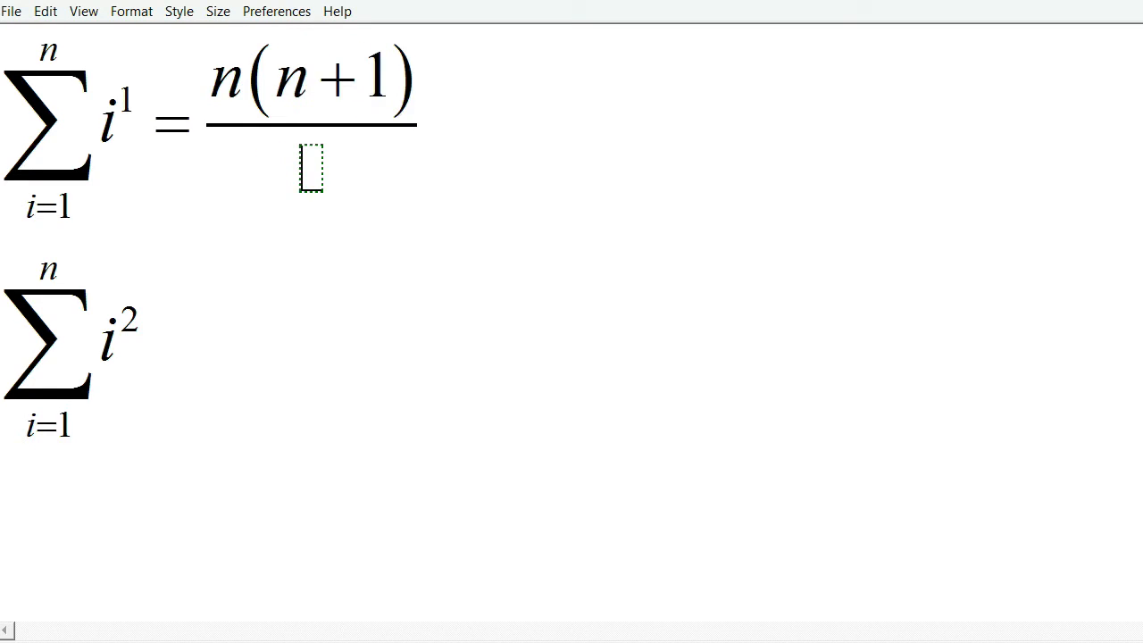
{"action": "type", "text": "2"}
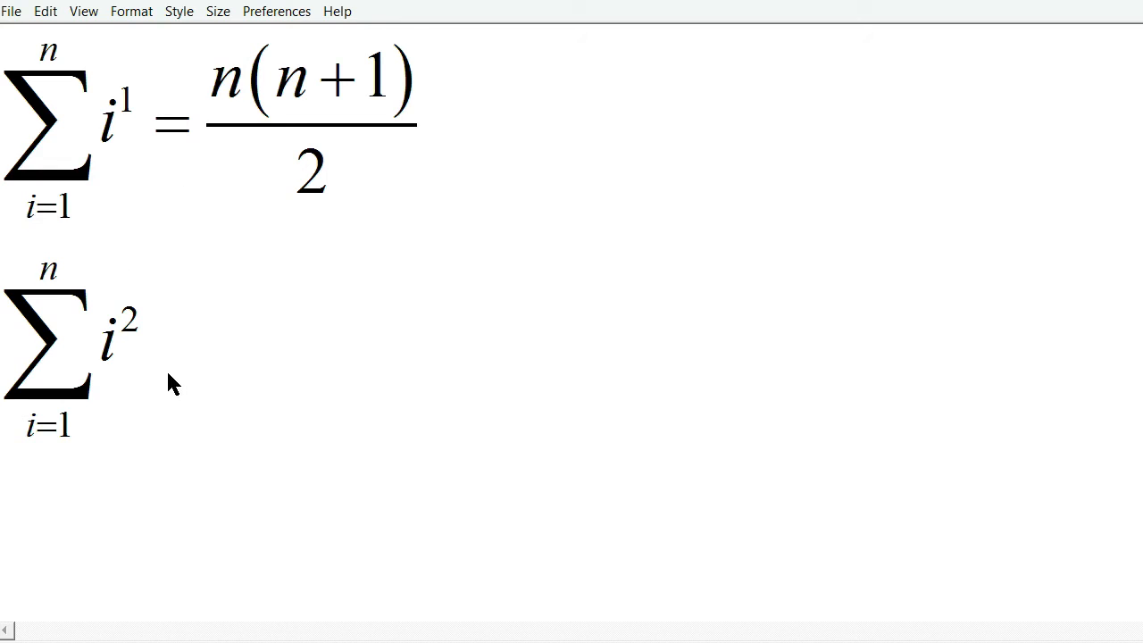
{"action": "type", "text": "="}
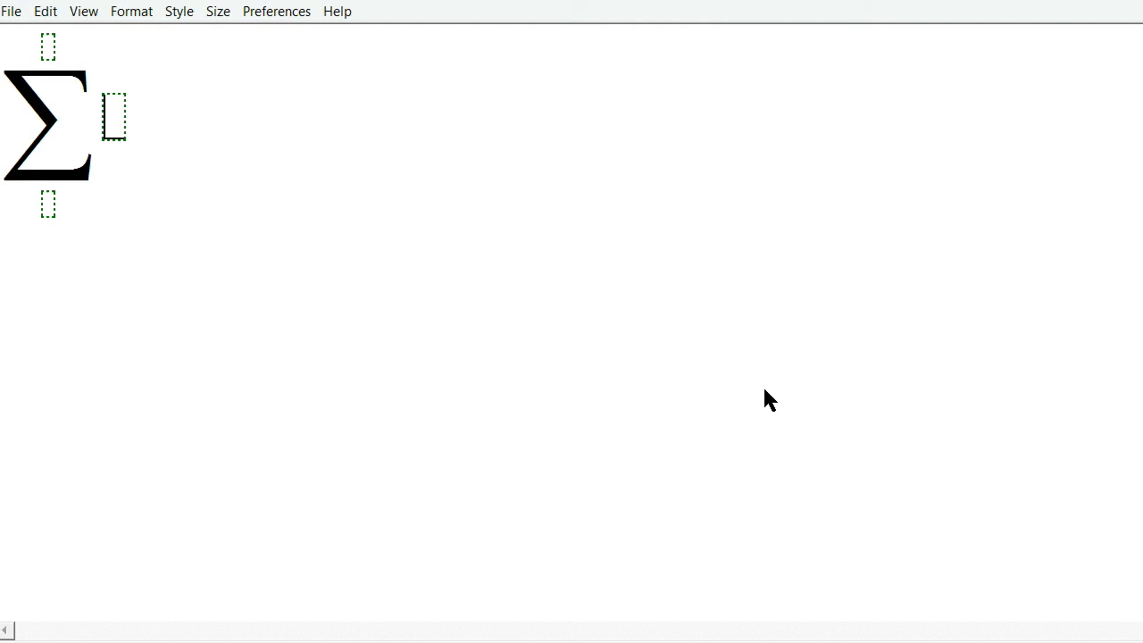
Step: Enter i as the summand of the new summation, followed by R
{"action": "type", "text": "i"}
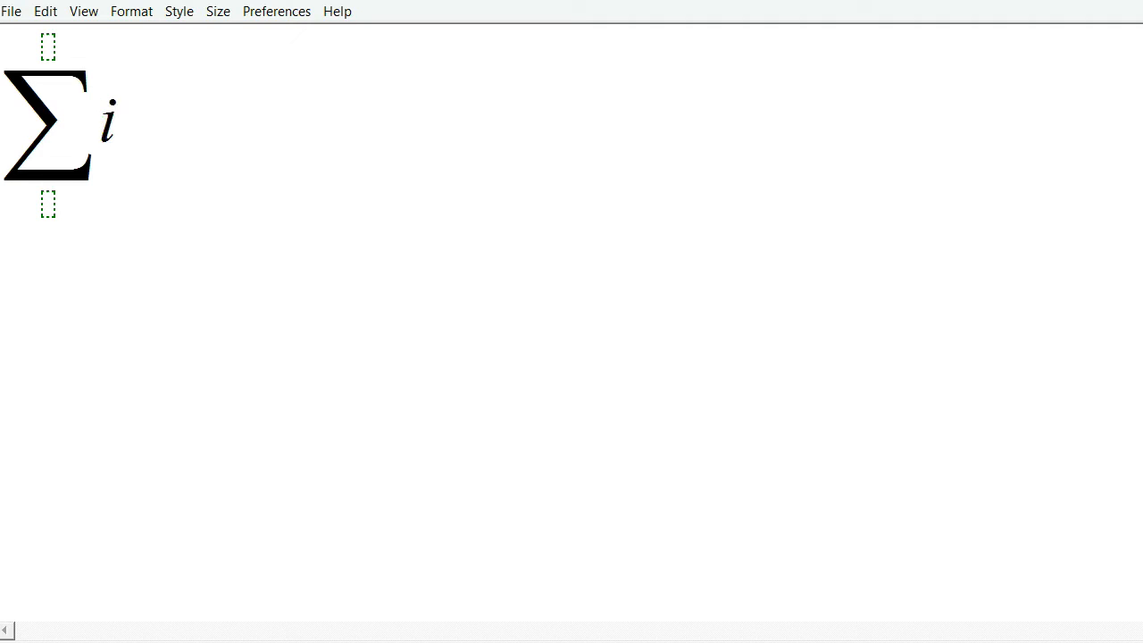
{"action": "type", "text": "R"}
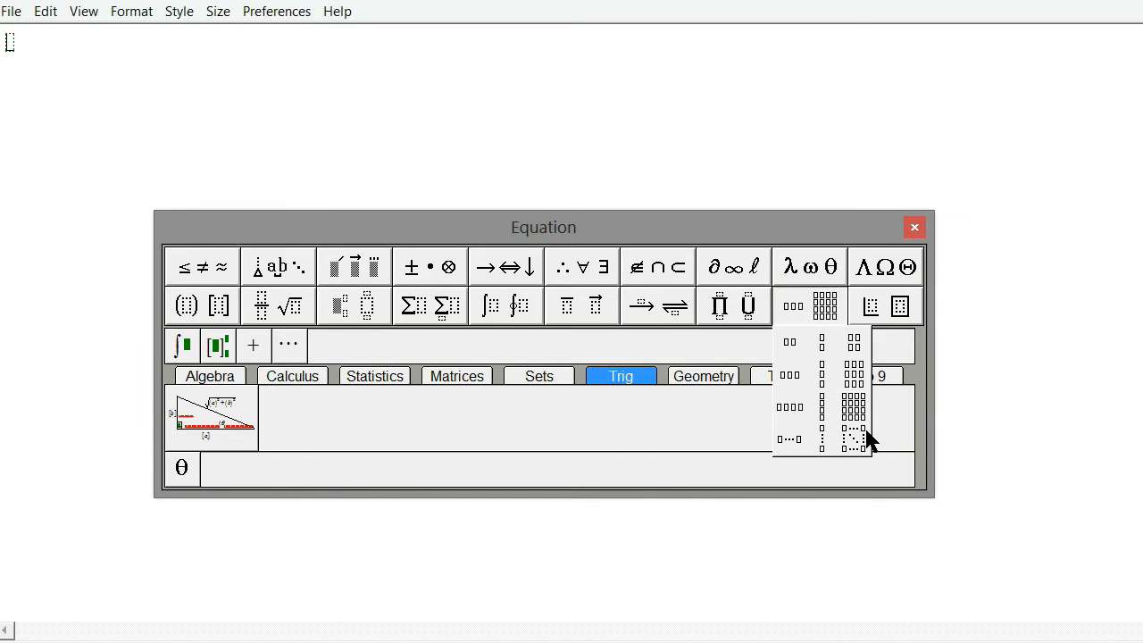
{"action": "left_click", "coordinate": [853, 438]}
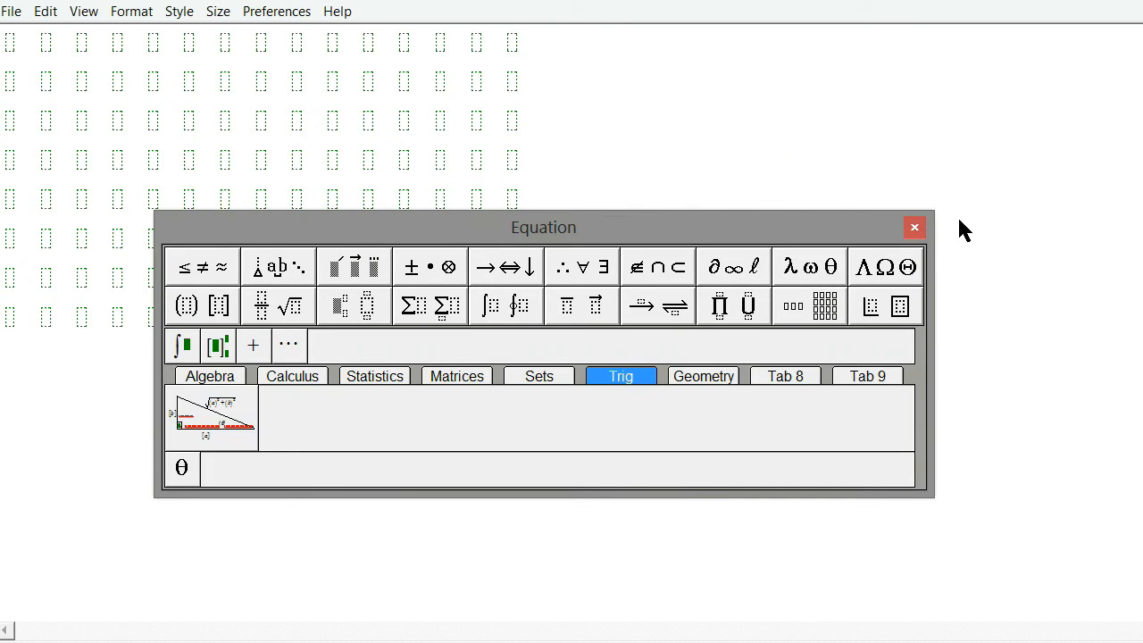
{"action": "left_click", "coordinate": [913, 227]}
{"action": "type", "text": "1"}
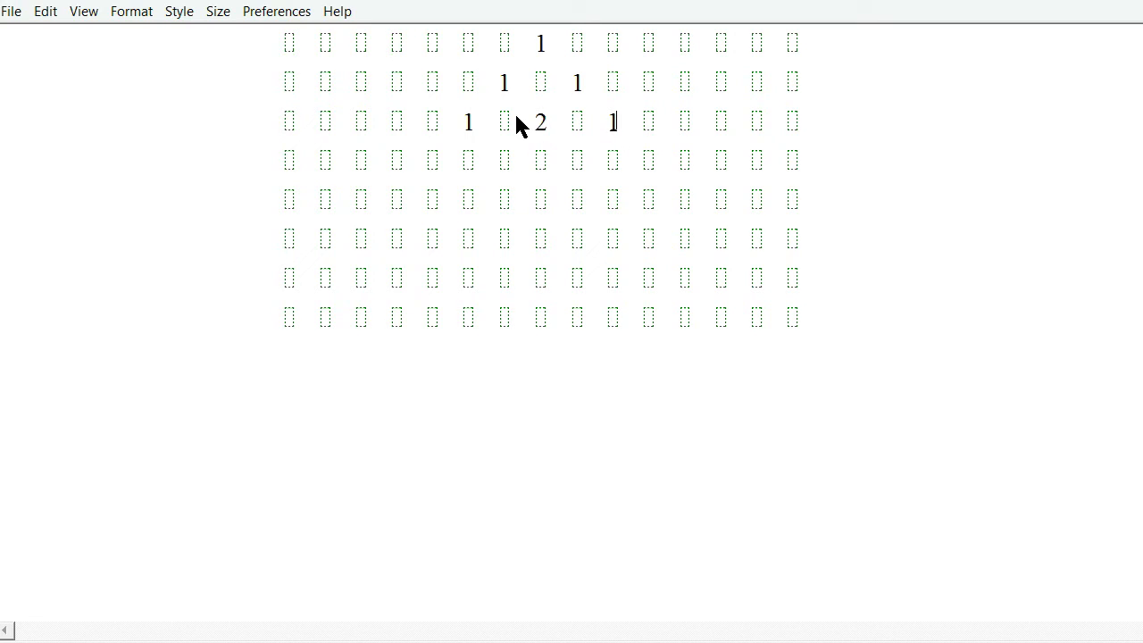
{"action": "mouse_move", "coordinate": [331, 319]}
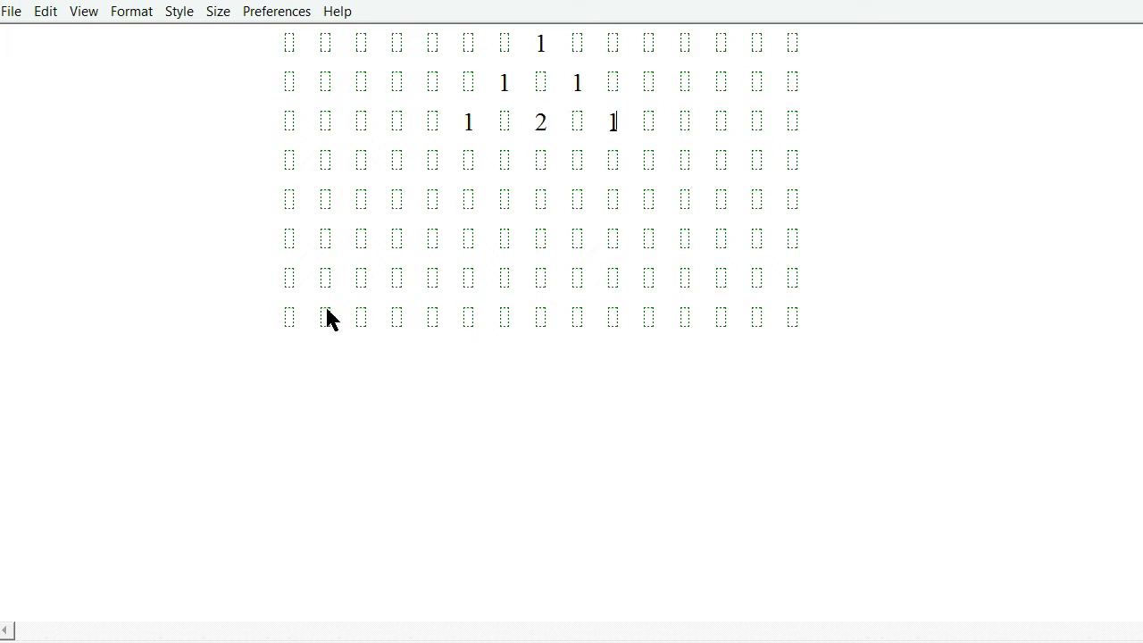
{"action": "mouse_move", "coordinate": [520, 131]}
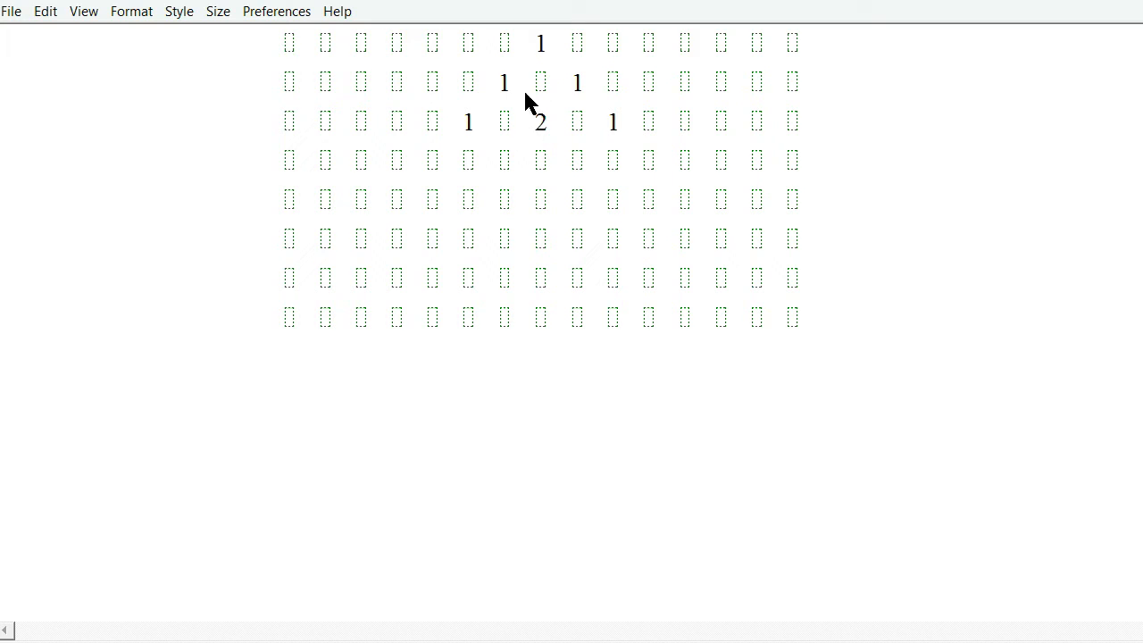
{"action": "mouse_move", "coordinate": [545, 56]}
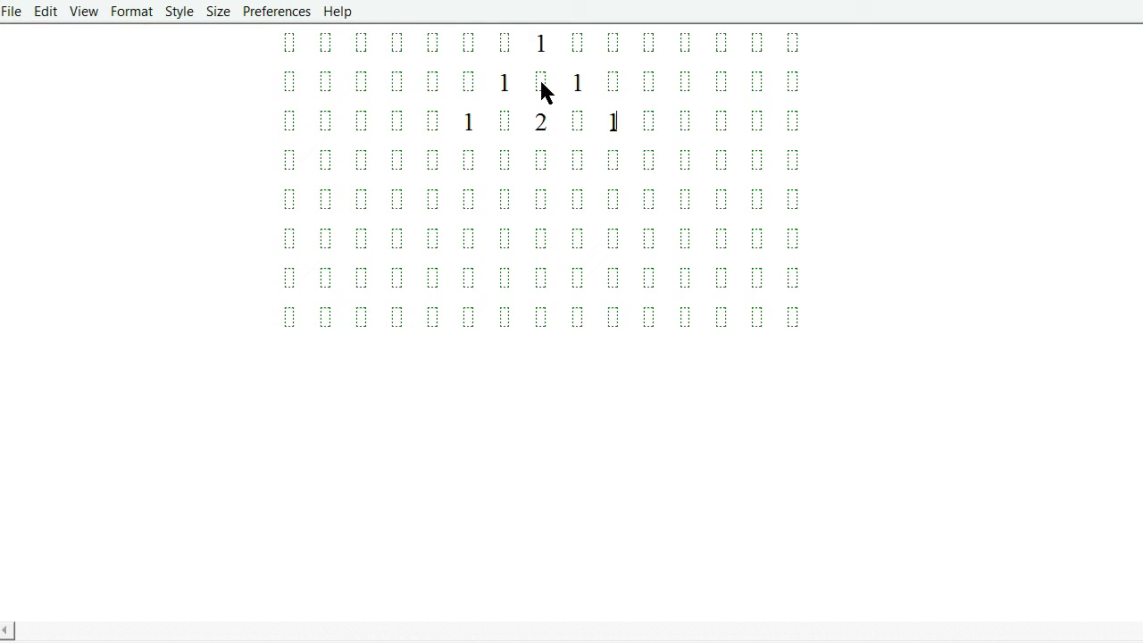
{"action": "mouse_move", "coordinate": [533, 74]}
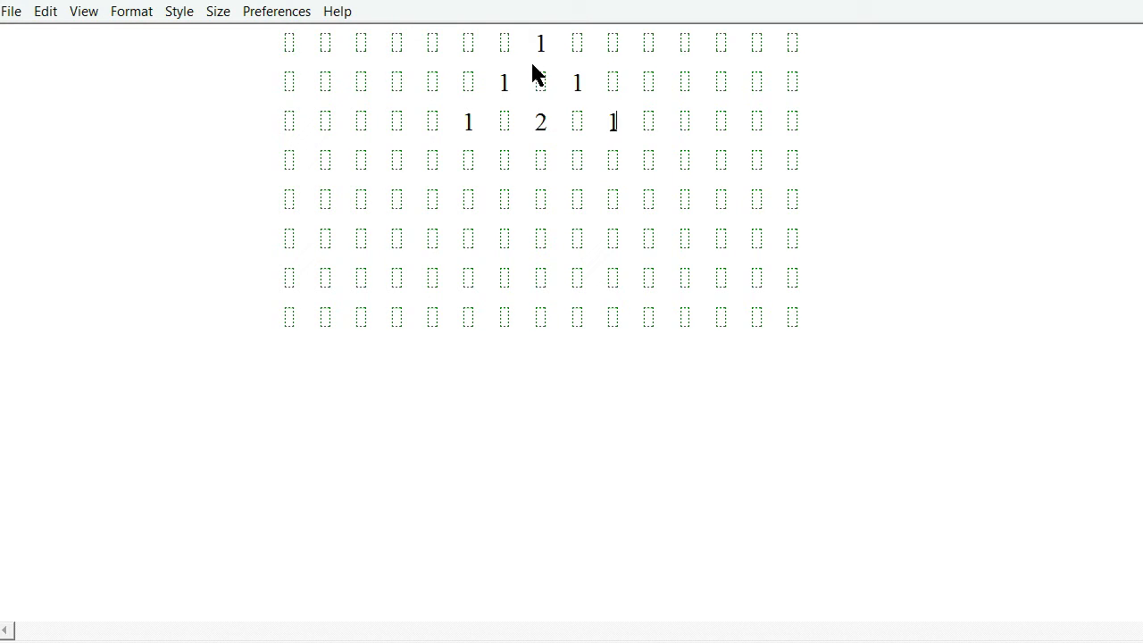
{"action": "mouse_move", "coordinate": [482, 128]}
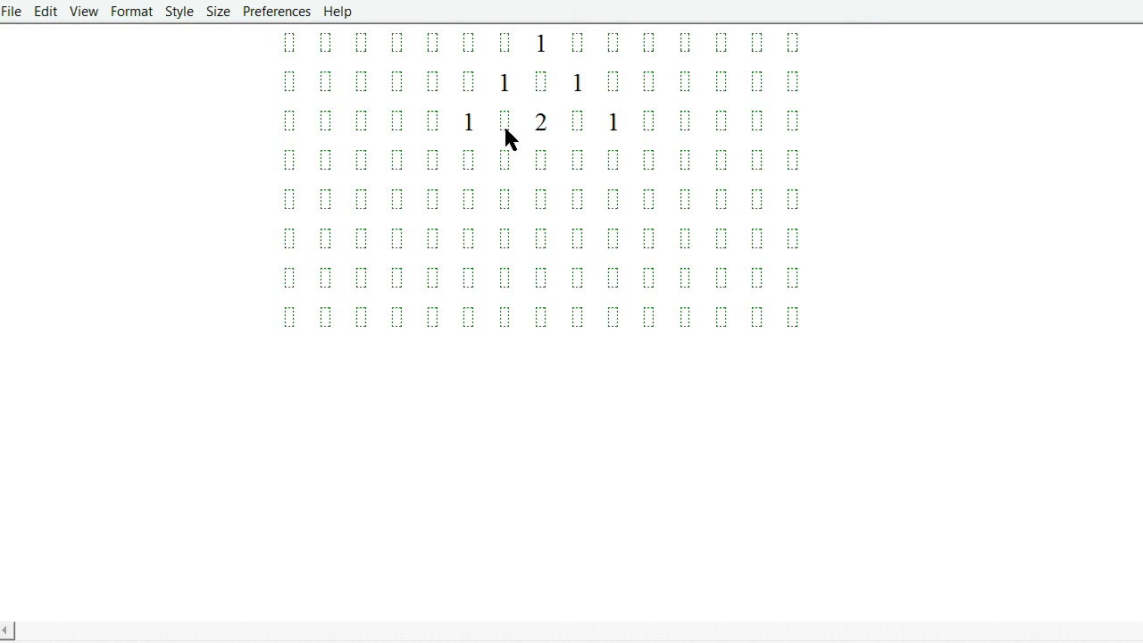
{"action": "mouse_move", "coordinate": [521, 123]}
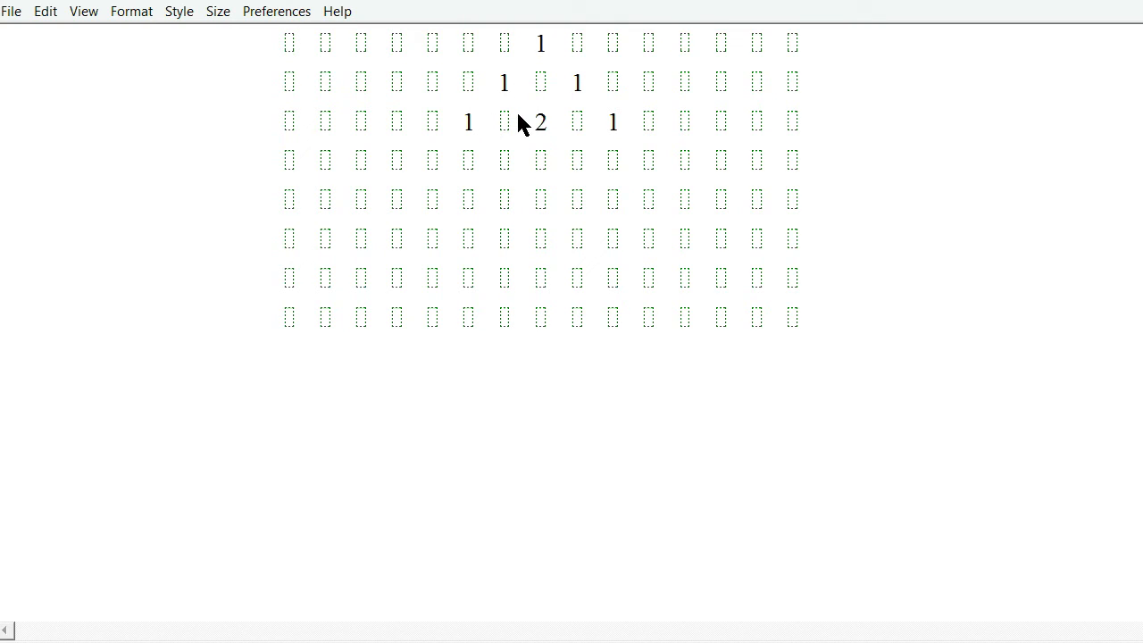
{"action": "mouse_move", "coordinate": [507, 87]}
{"action": "type", "text": "1 4 6 4 1"}
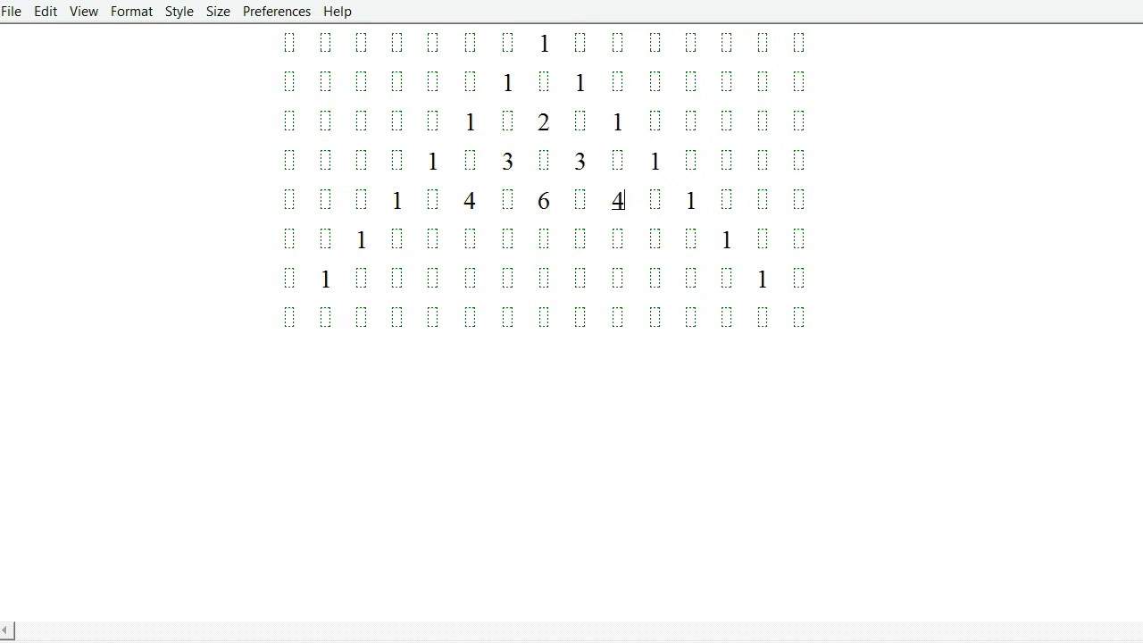
{"action": "type", "text": "5"}
{"action": "left_click", "coordinate": [509, 239]}
{"action": "type", "text": "10"}
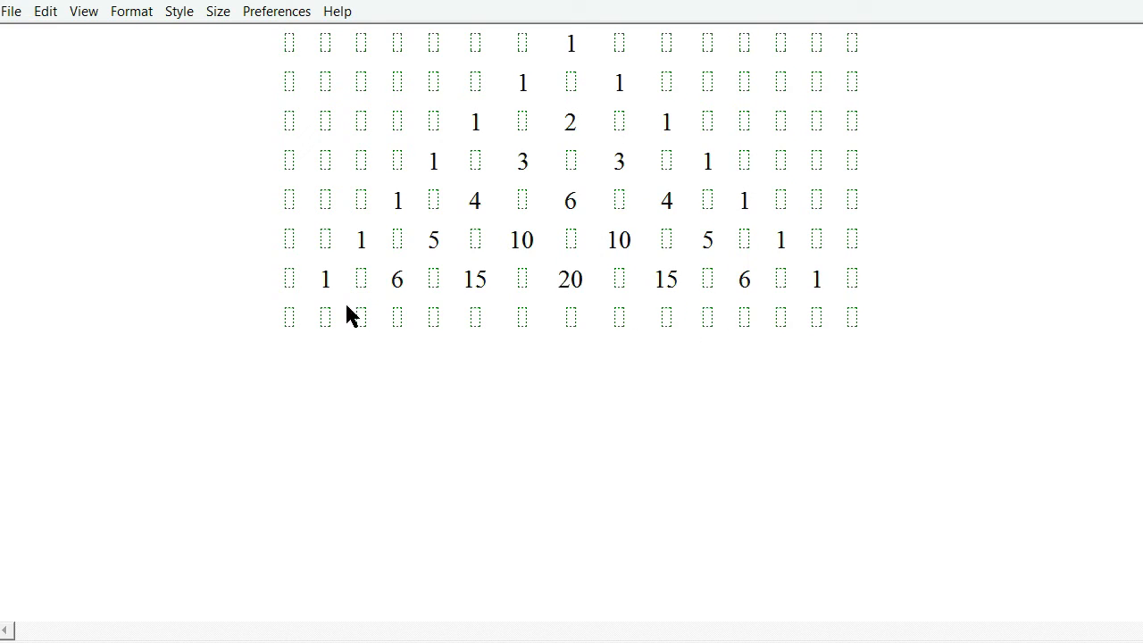
{"action": "mouse_move", "coordinate": [397, 293]}
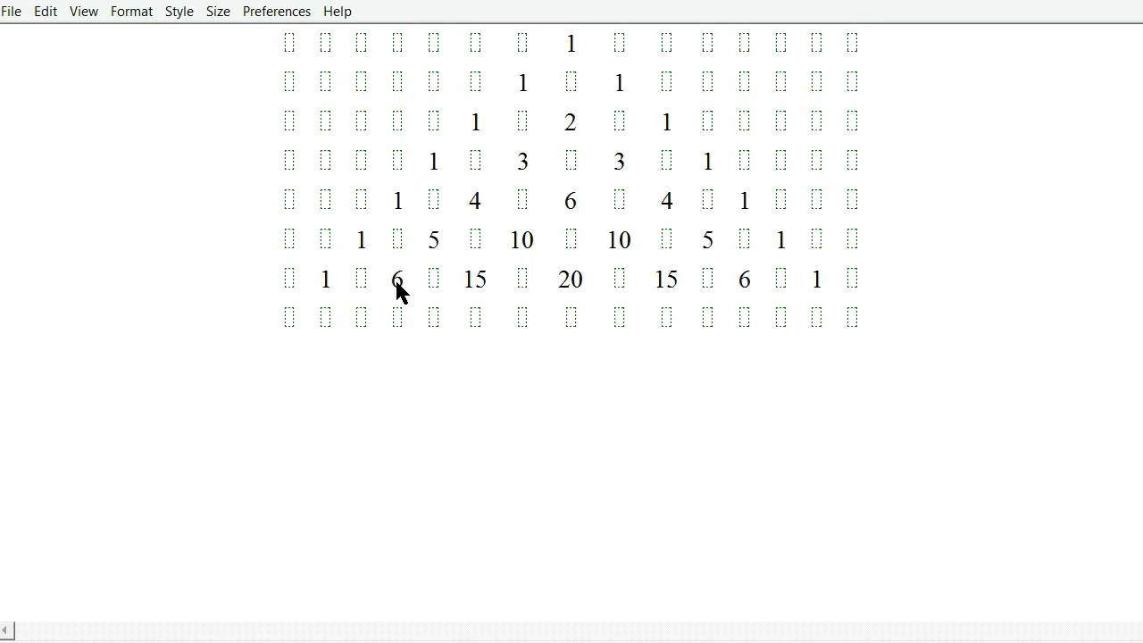
{"action": "mouse_move", "coordinate": [945, 421]}
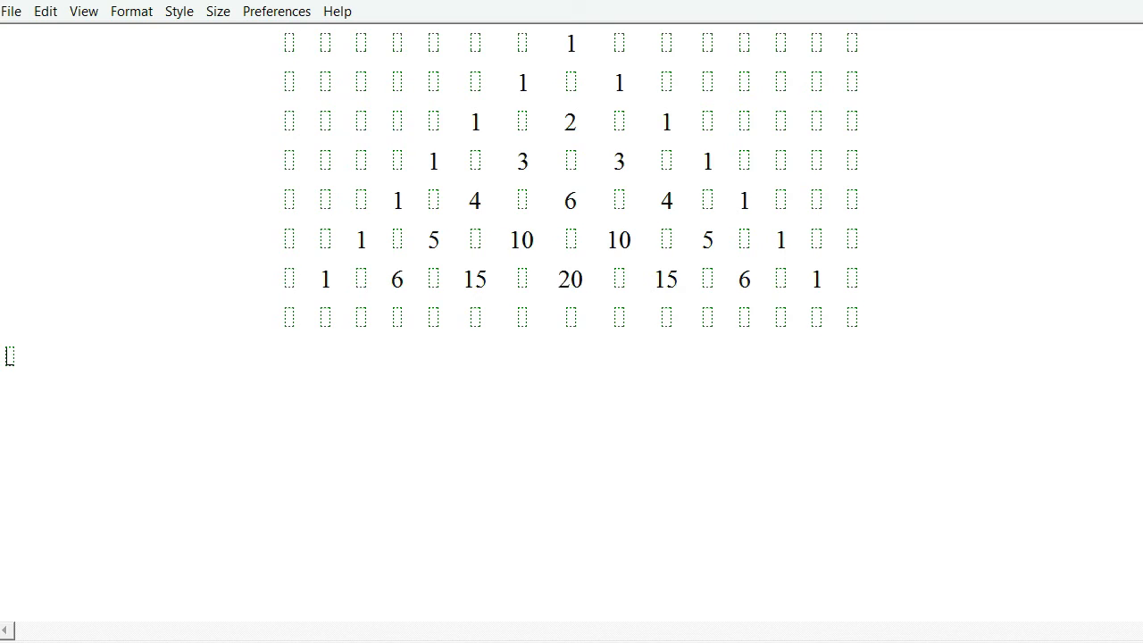
{"action": "mouse_move", "coordinate": [887, 388]}
{"action": "type", "text": "("}
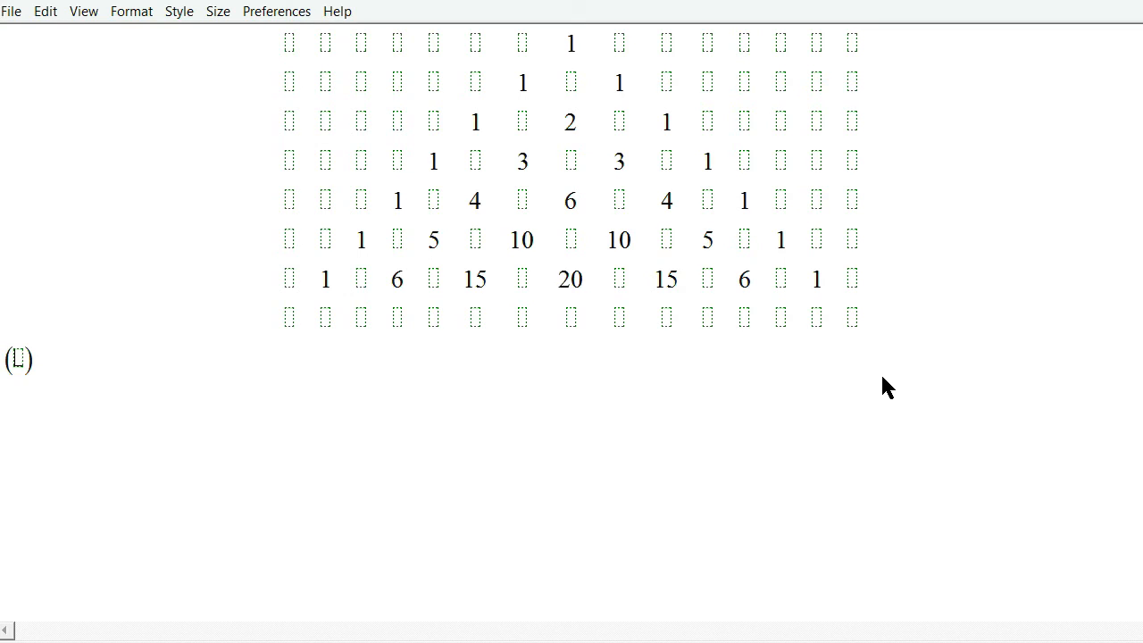
Step: Below the triangle, write (Ax − By) with superscript n
{"action": "type", "text": "Ax"}
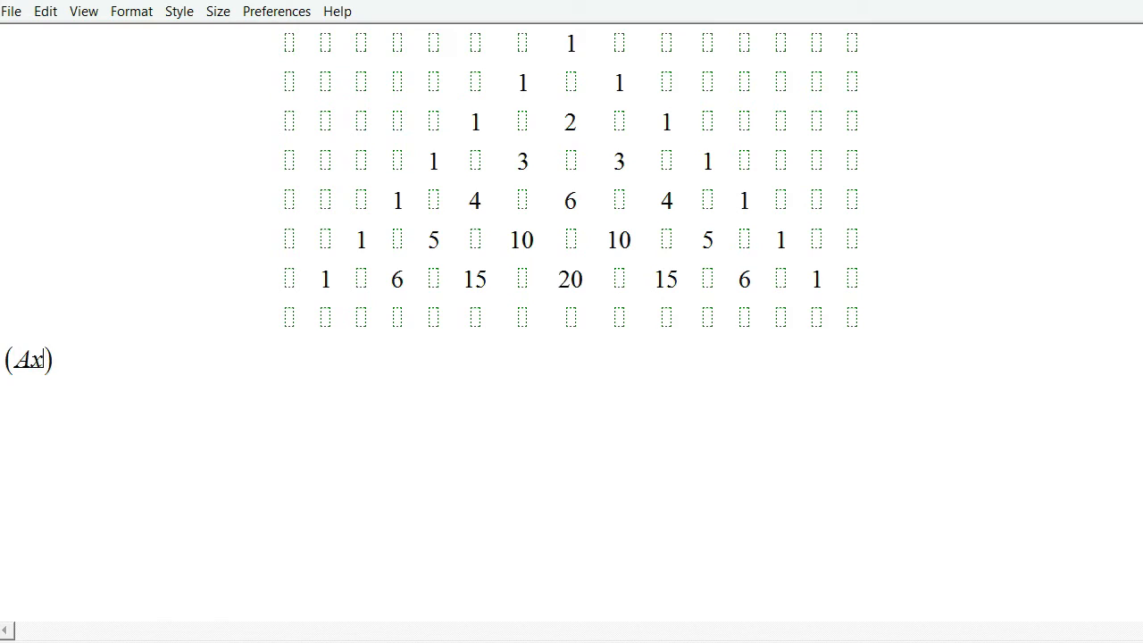
{"action": "type", "text": "− By"}
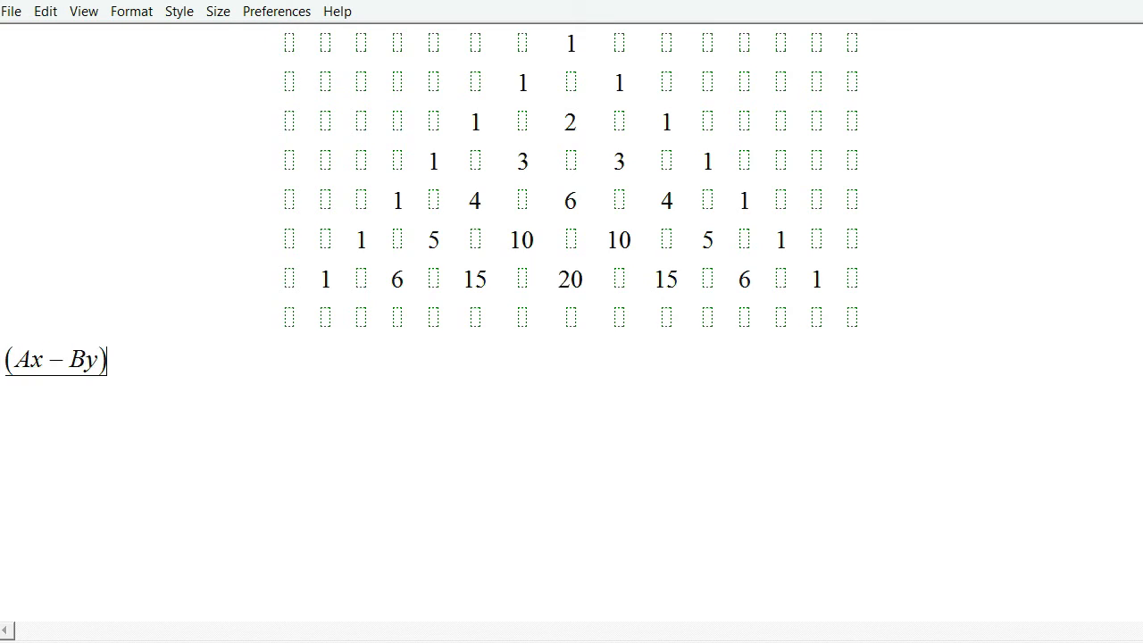
{"action": "type", "text": "n"}
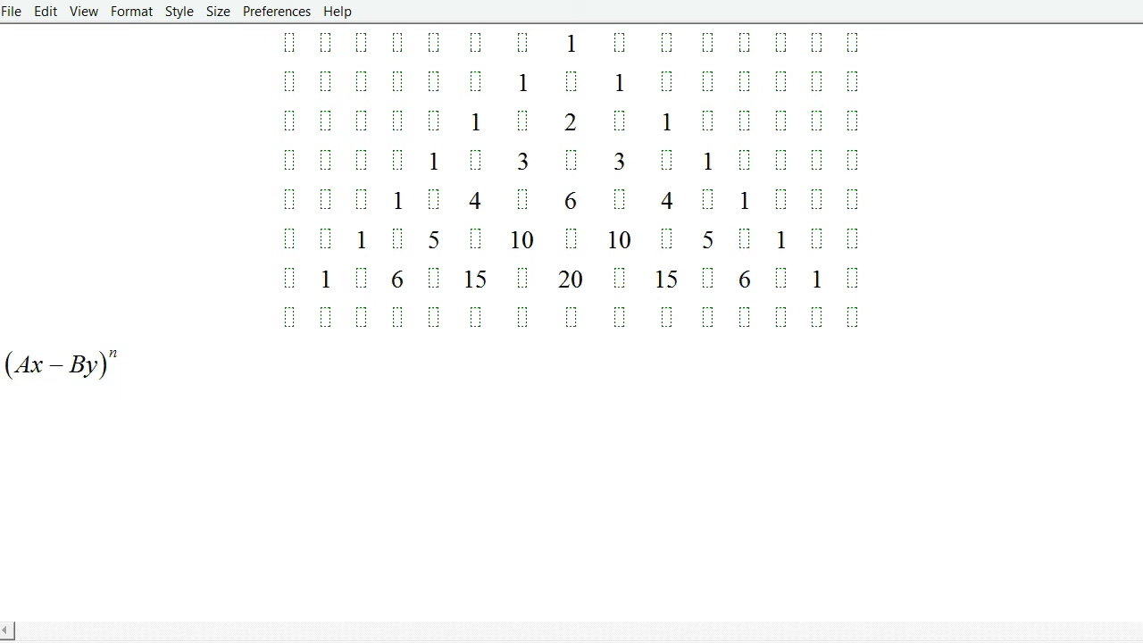
{"action": "double_click", "coordinate": [58, 366]}
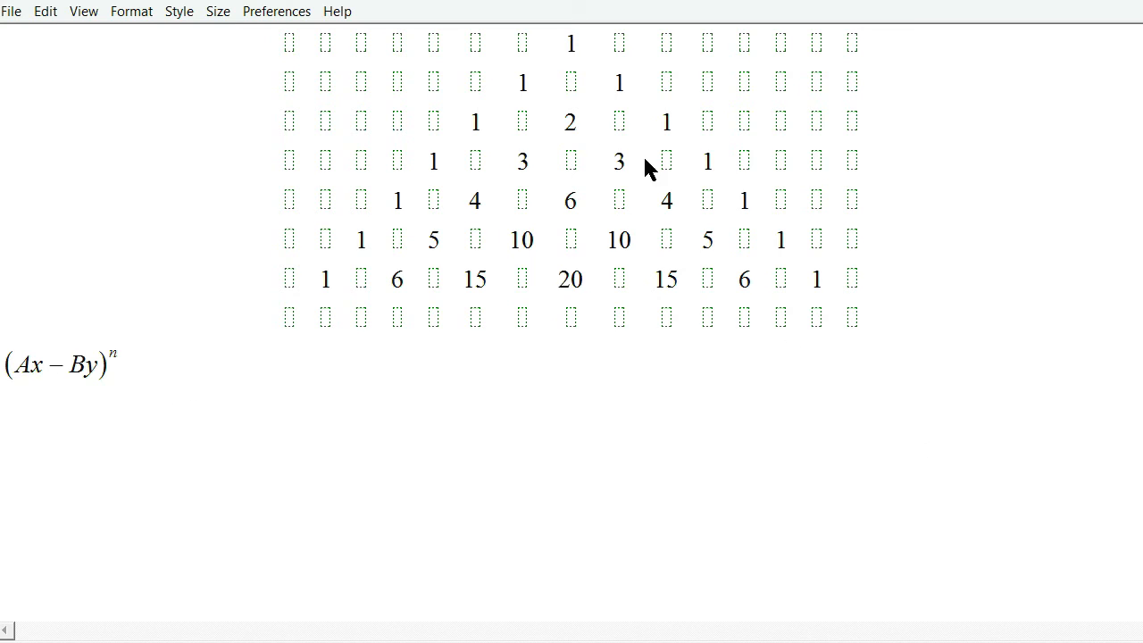
{"action": "left_click", "coordinate": [63, 364]}
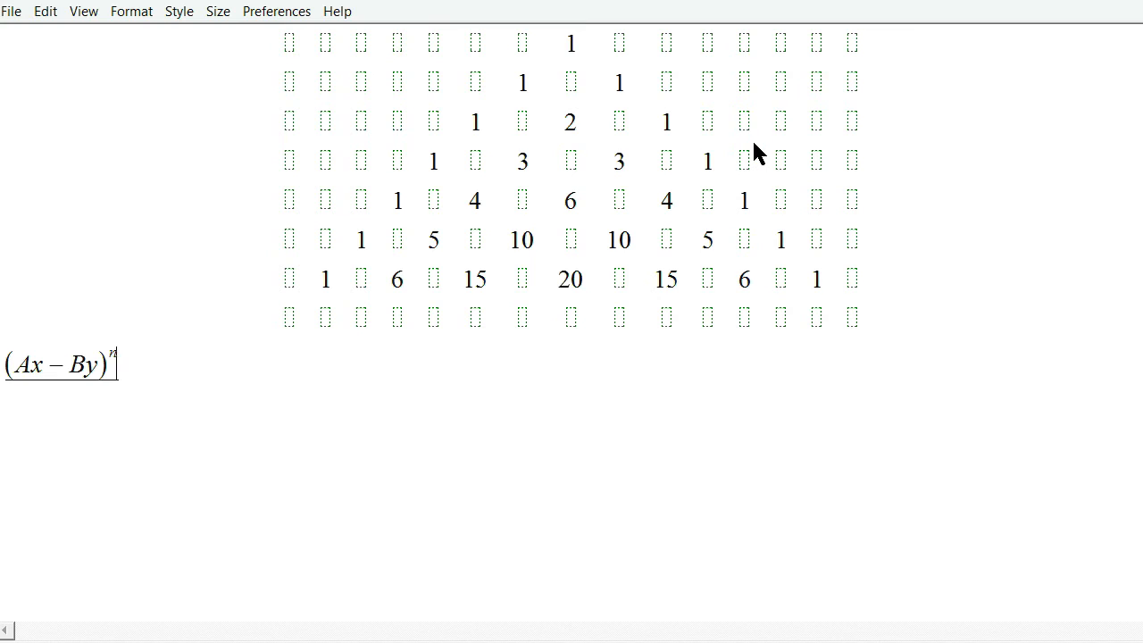
{"action": "mouse_move", "coordinate": [649, 116]}
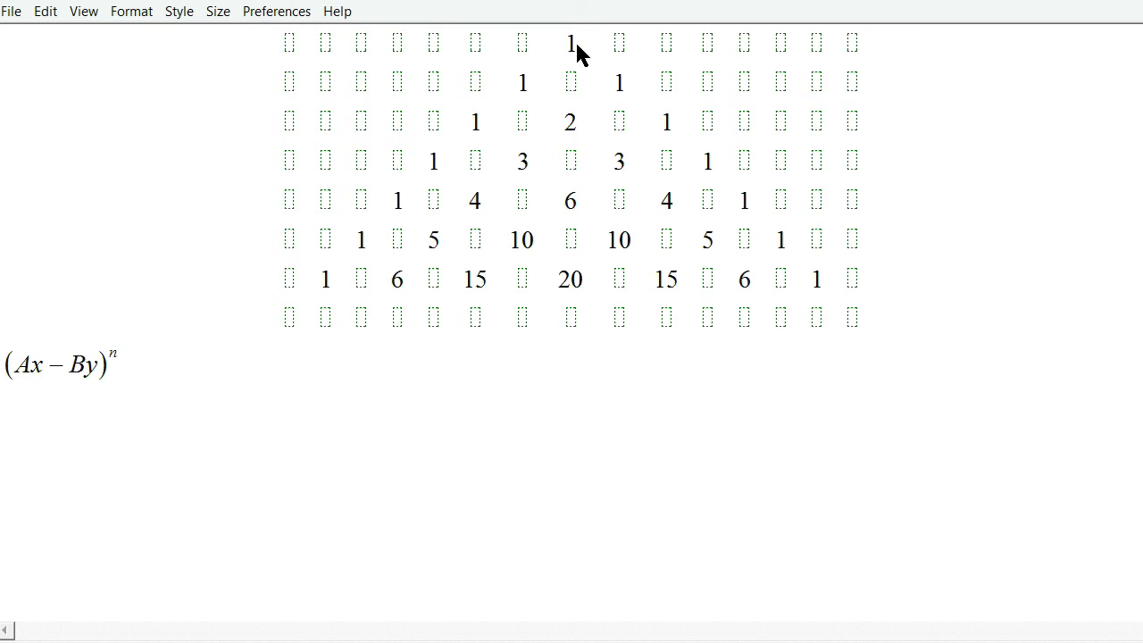
Step: Replace the triangle's top 1 with n and add Σi^R = f(n) below the binomial
{"action": "double_click", "coordinate": [570, 42]}
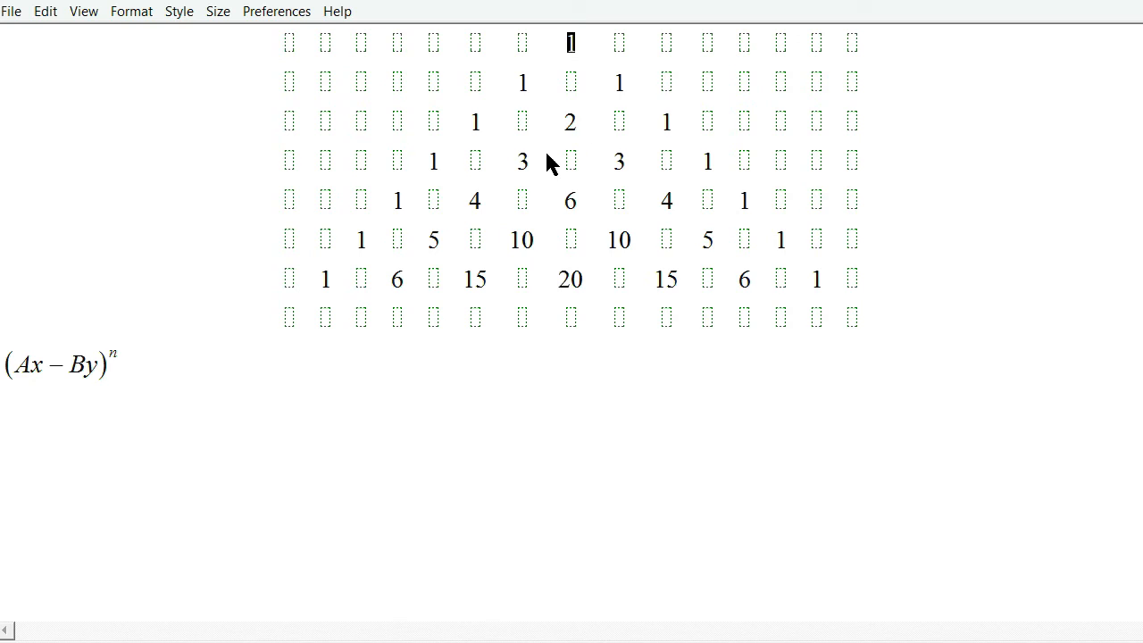
{"action": "mouse_move", "coordinate": [411, 280]}
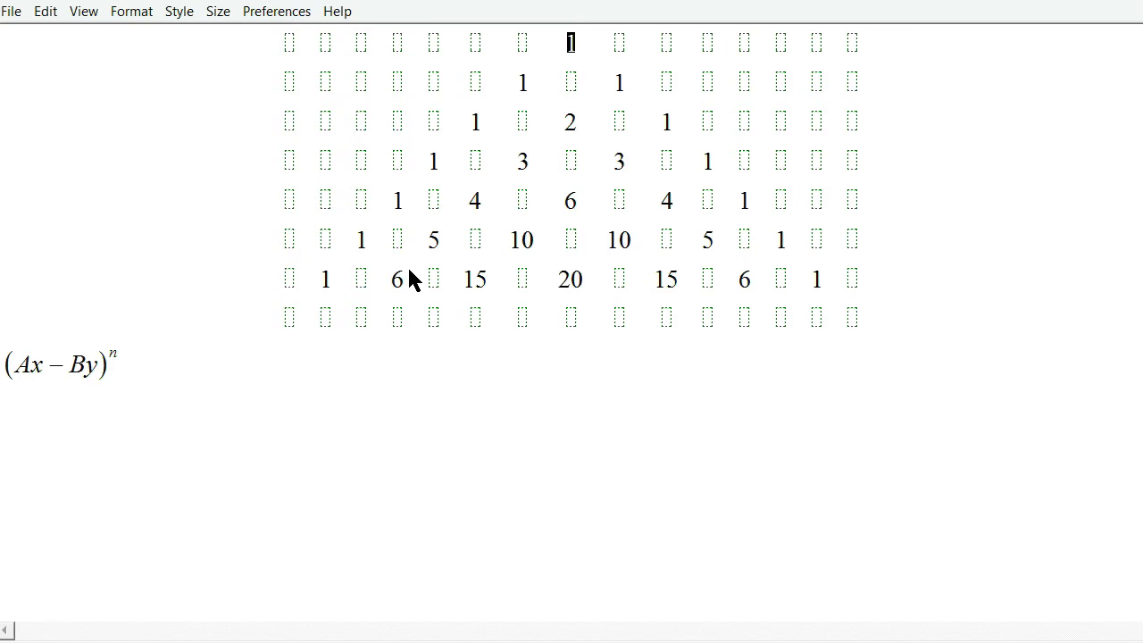
{"action": "mouse_move", "coordinate": [438, 263]}
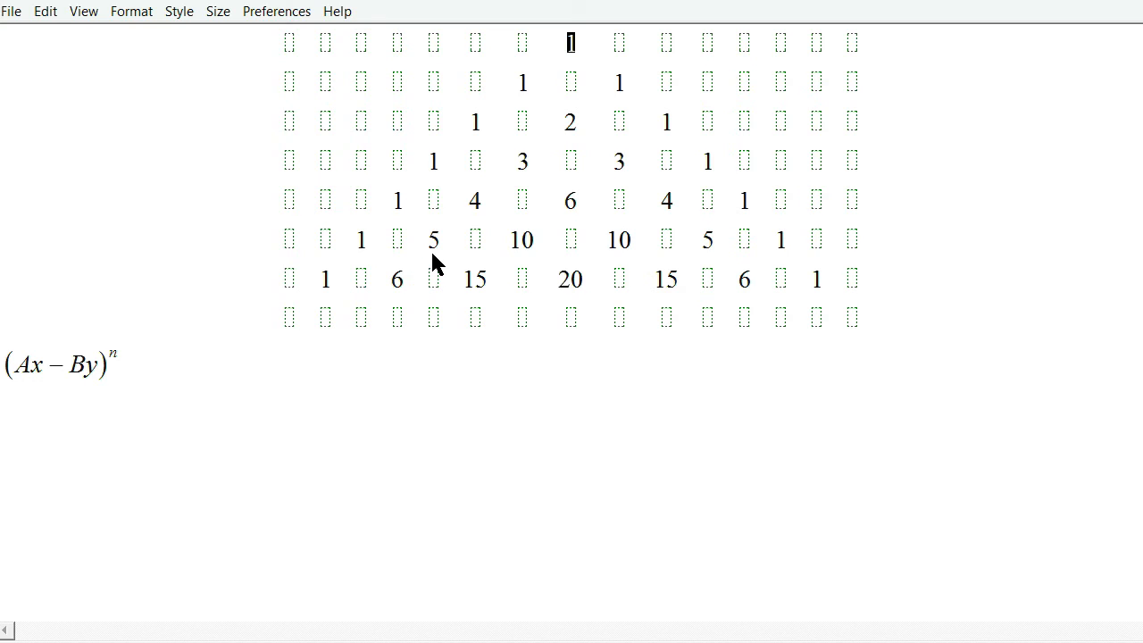
{"action": "type", "text": "n"}
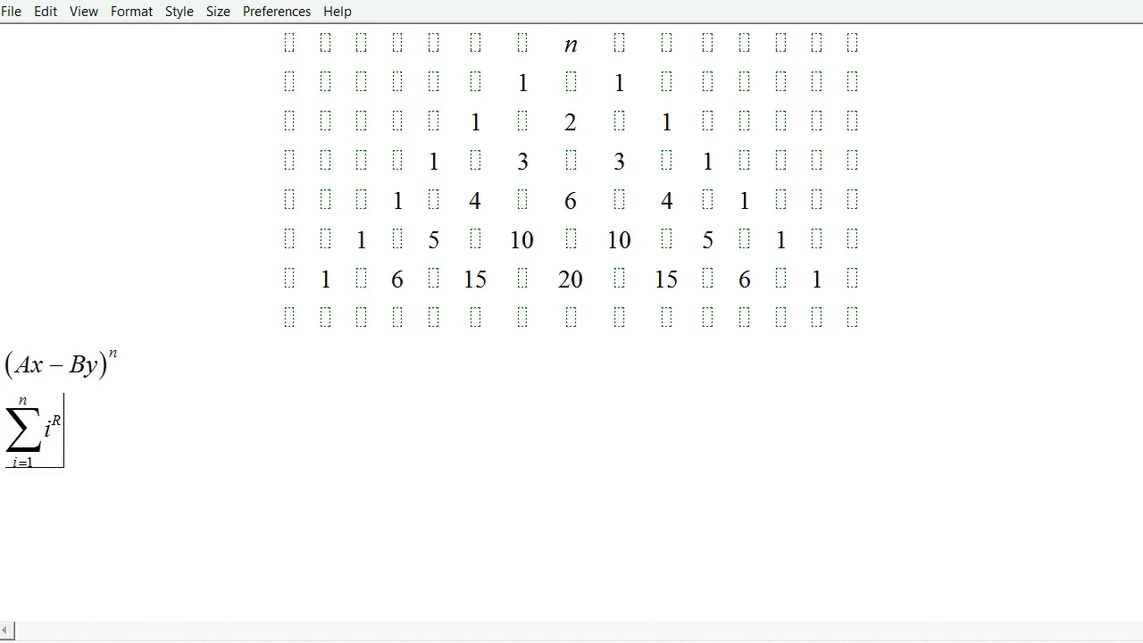
{"action": "type", "text": "= f (n"}
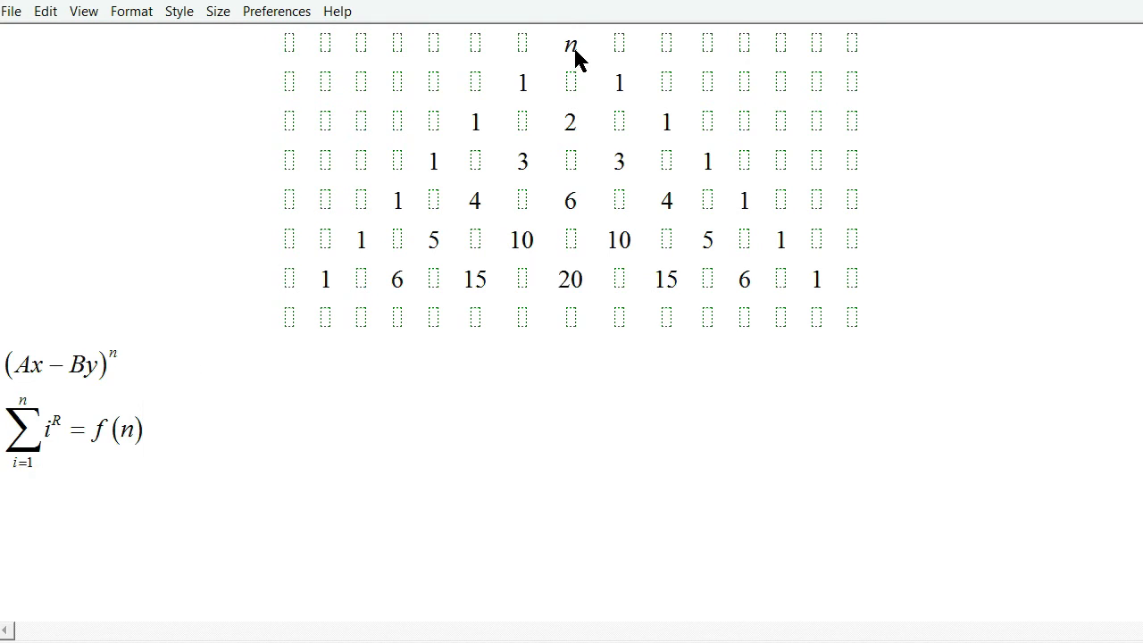
{"action": "left_click", "coordinate": [71, 428]}
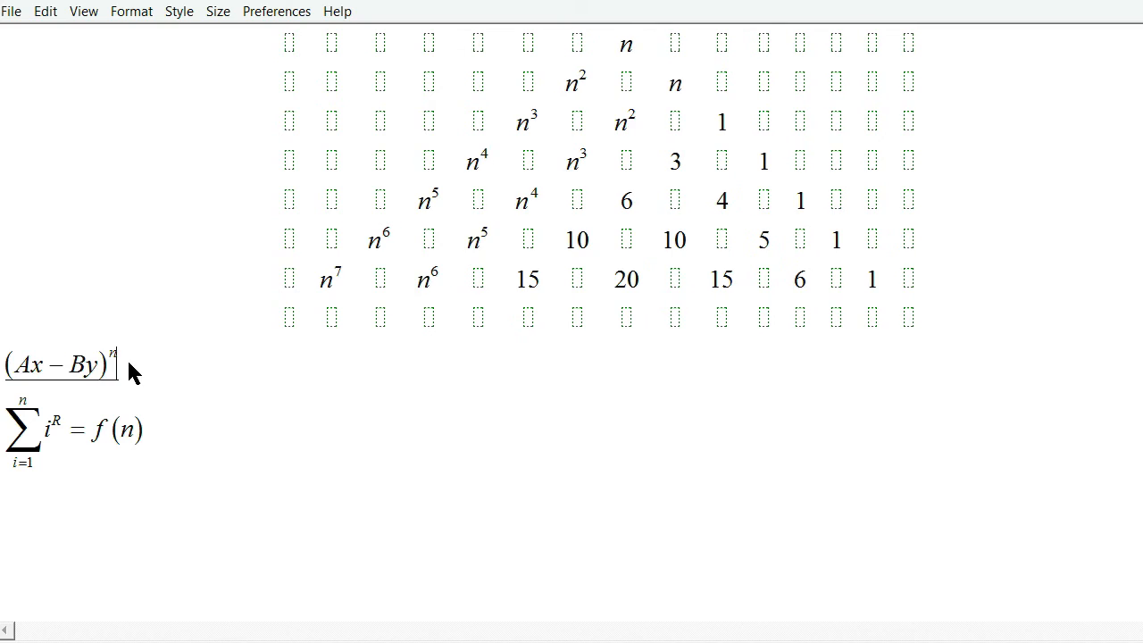
Step: Select the whole (Ax−By)^n expression
{"action": "triple_click", "coordinate": [59, 363]}
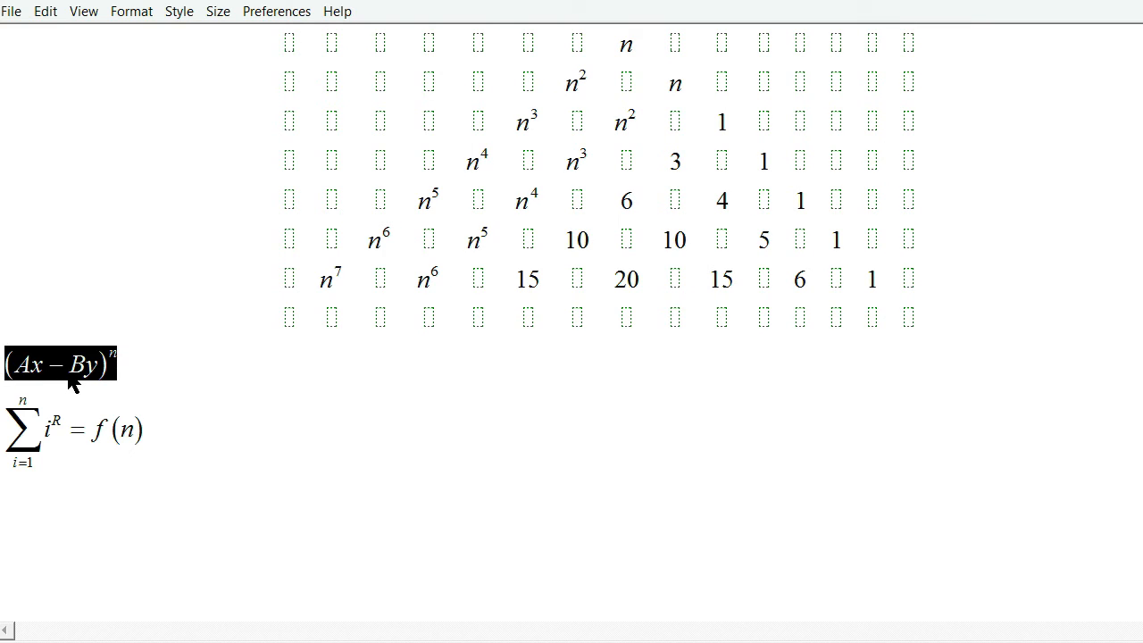
{"action": "mouse_move", "coordinate": [677, 154]}
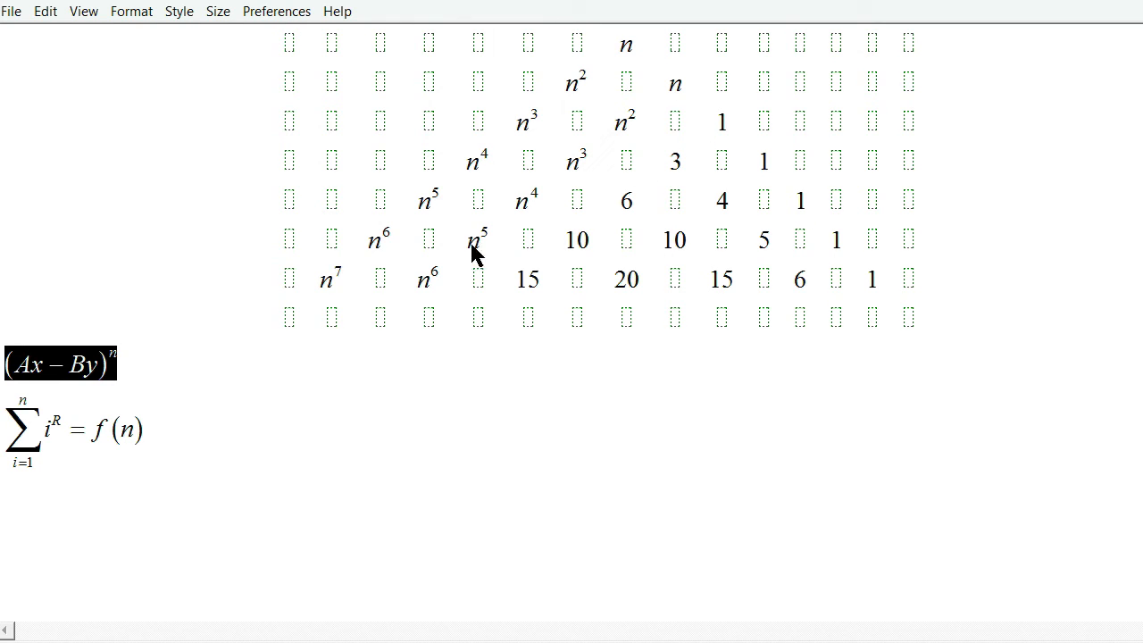
{"action": "mouse_move", "coordinate": [657, 103]}
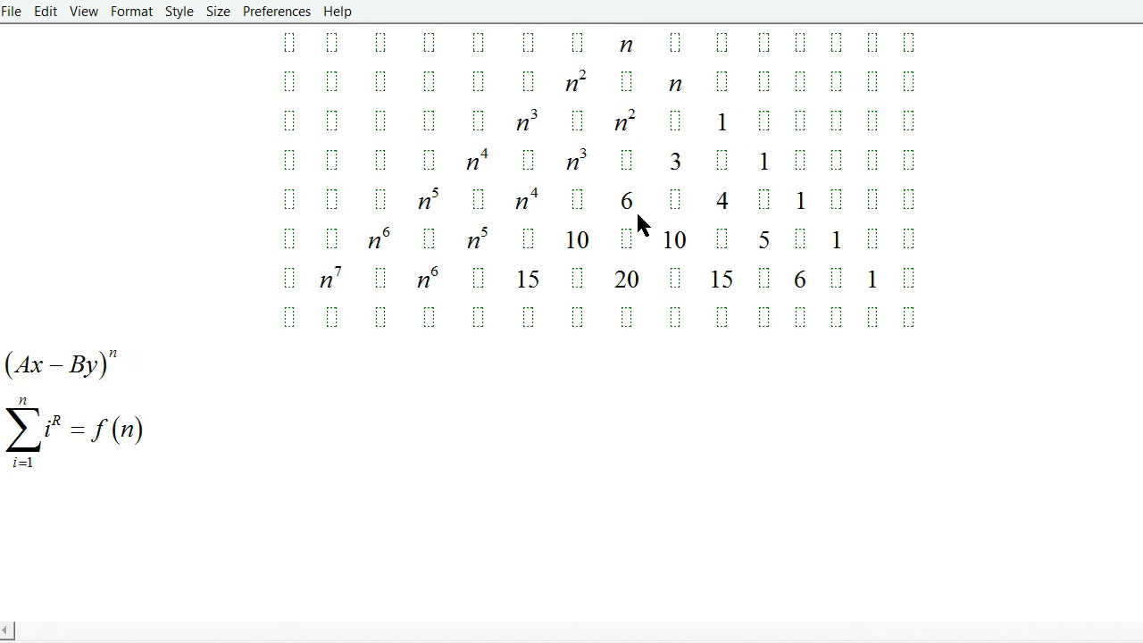
{"action": "mouse_move", "coordinate": [761, 176]}
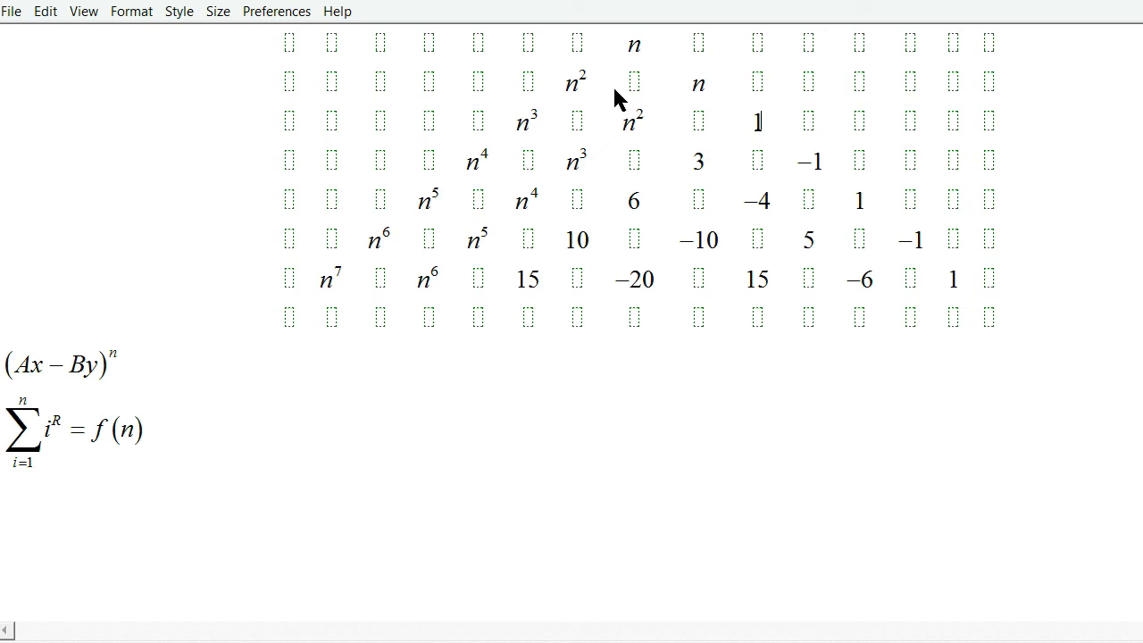
{"action": "mouse_move", "coordinate": [749, 61]}
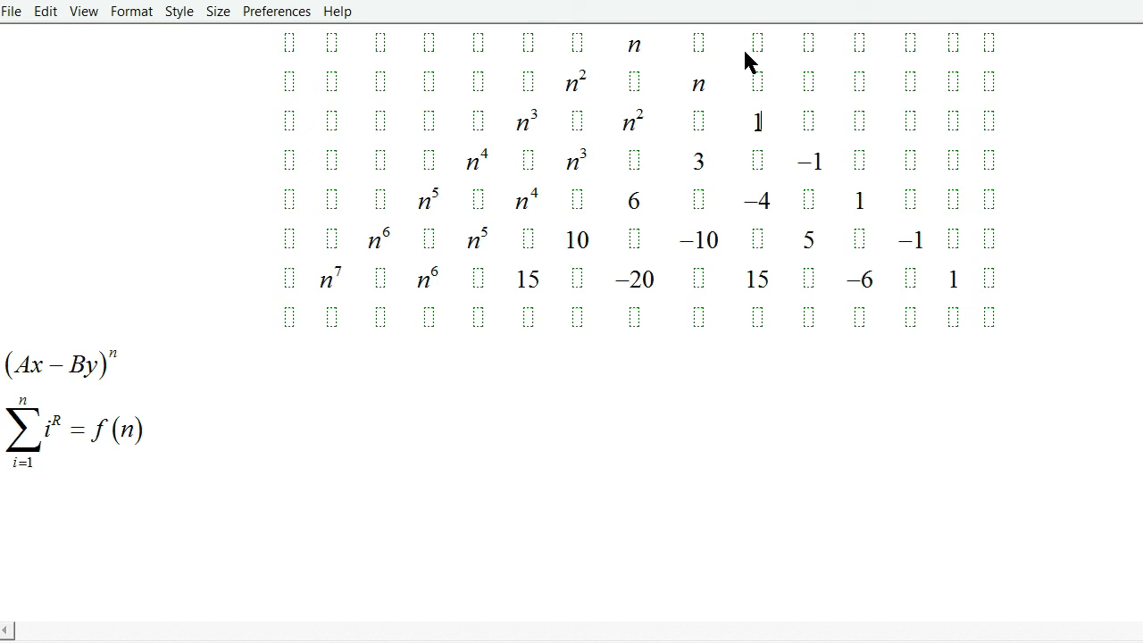
{"action": "mouse_move", "coordinate": [932, 103]}
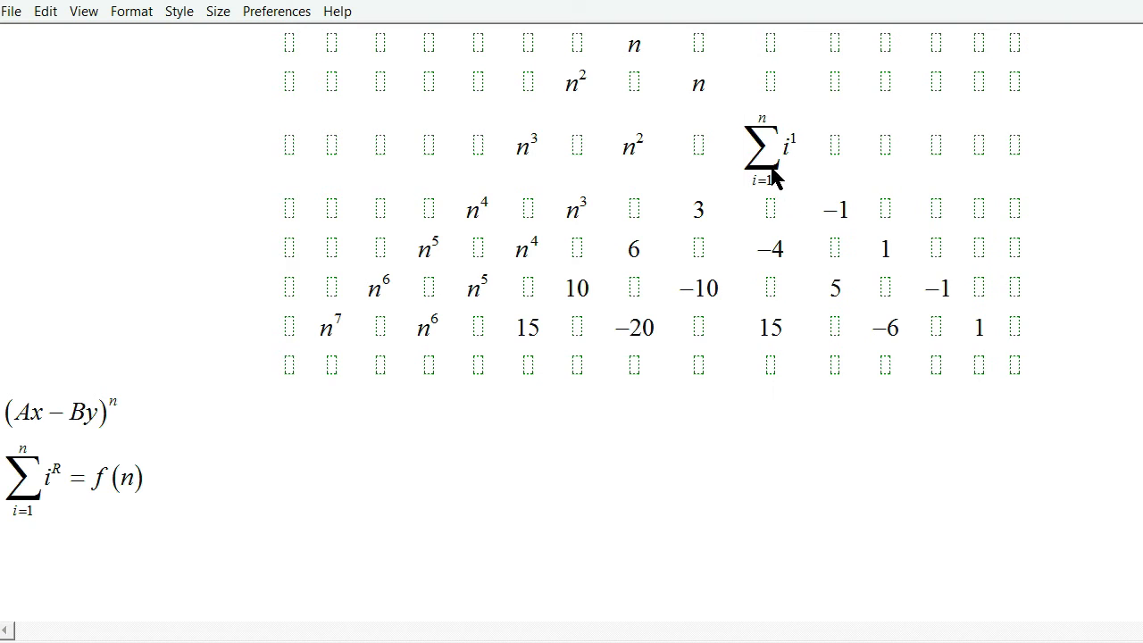
Step: Complete the Σi¹ term in row three and adjust the exponent of the 3Σi term
{"action": "left_click", "coordinate": [768, 149]}
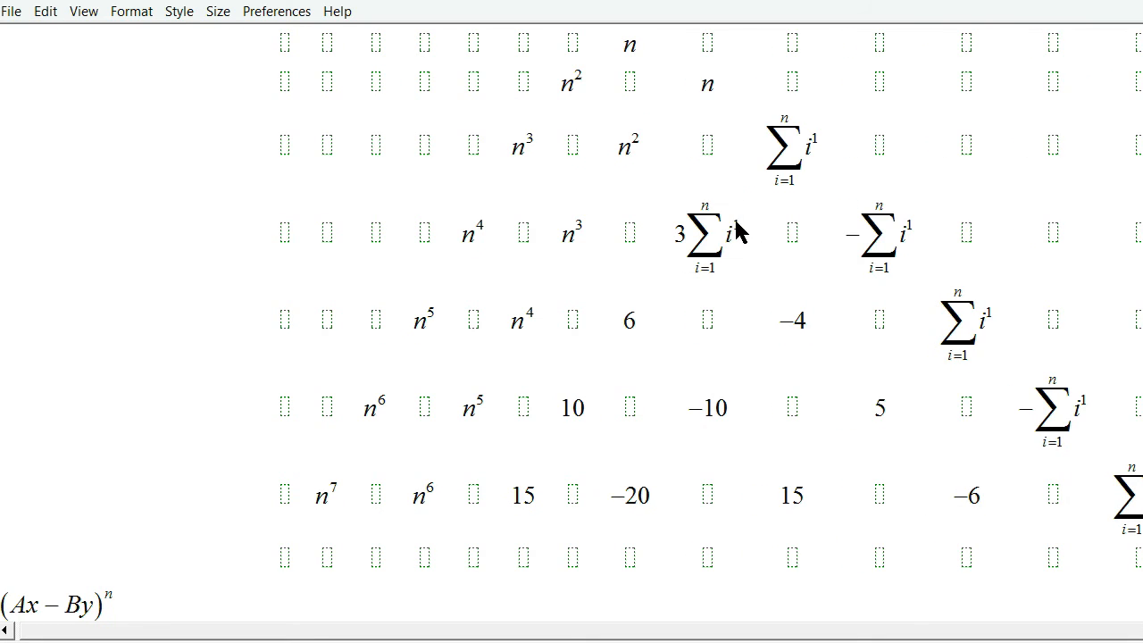
{"action": "left_click", "coordinate": [708, 234]}
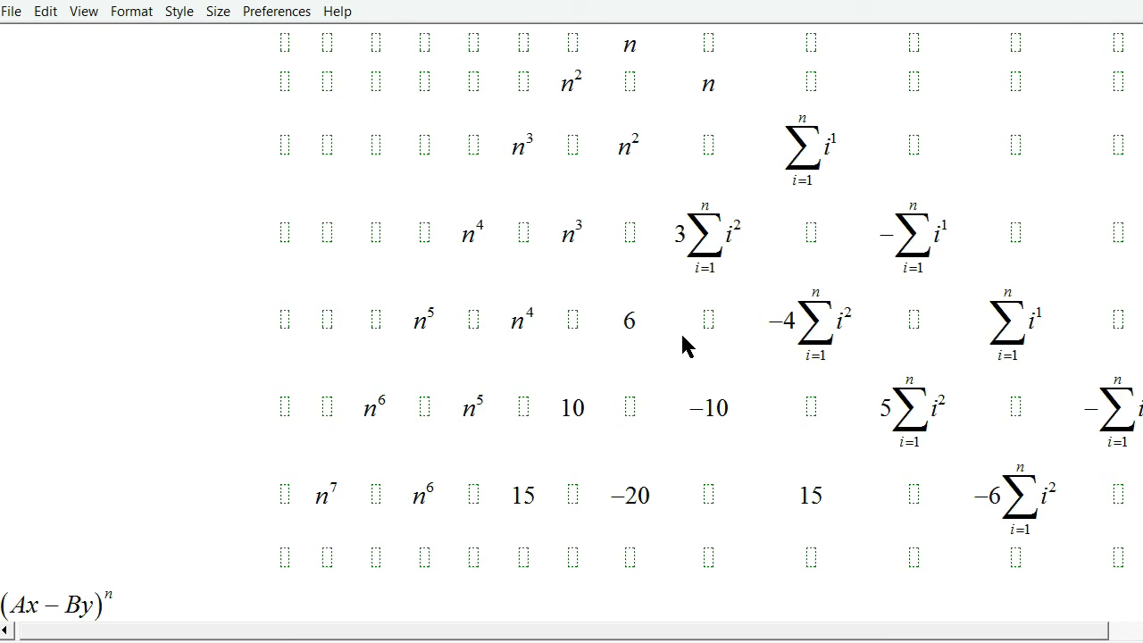
{"action": "mouse_move", "coordinate": [945, 579]}
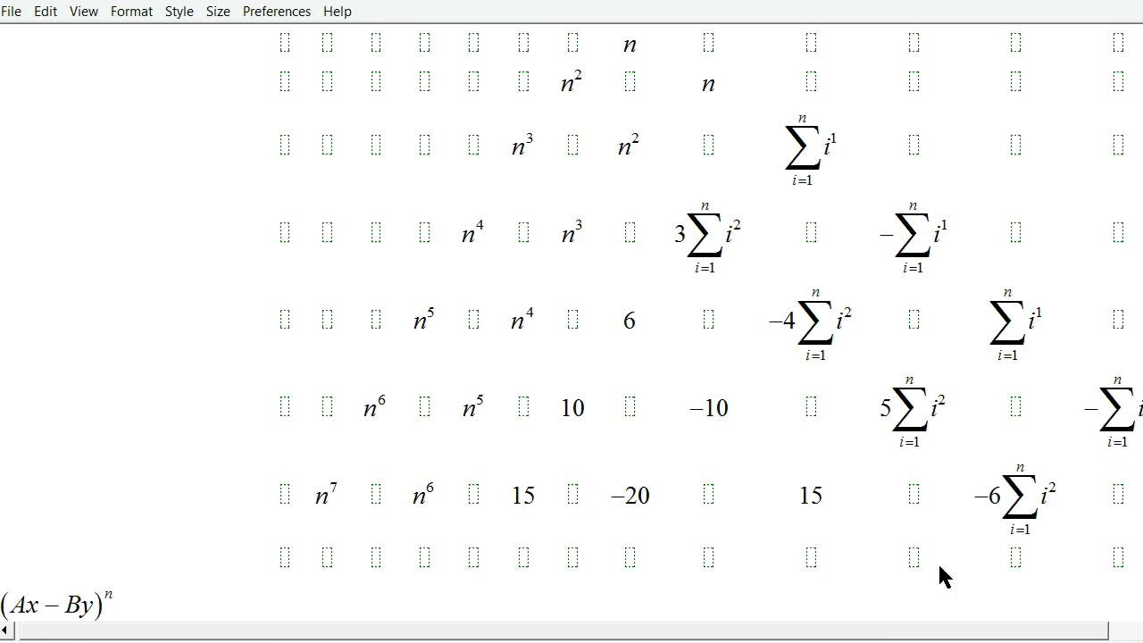
{"action": "mouse_move", "coordinate": [534, 509]}
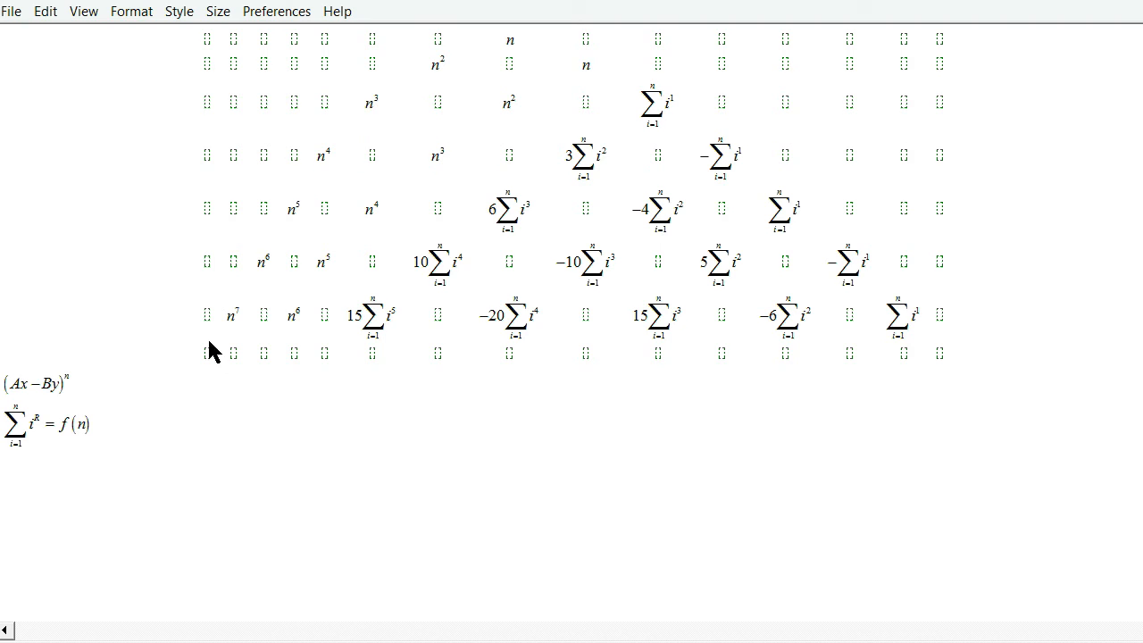
{"action": "mouse_move", "coordinate": [766, 138]}
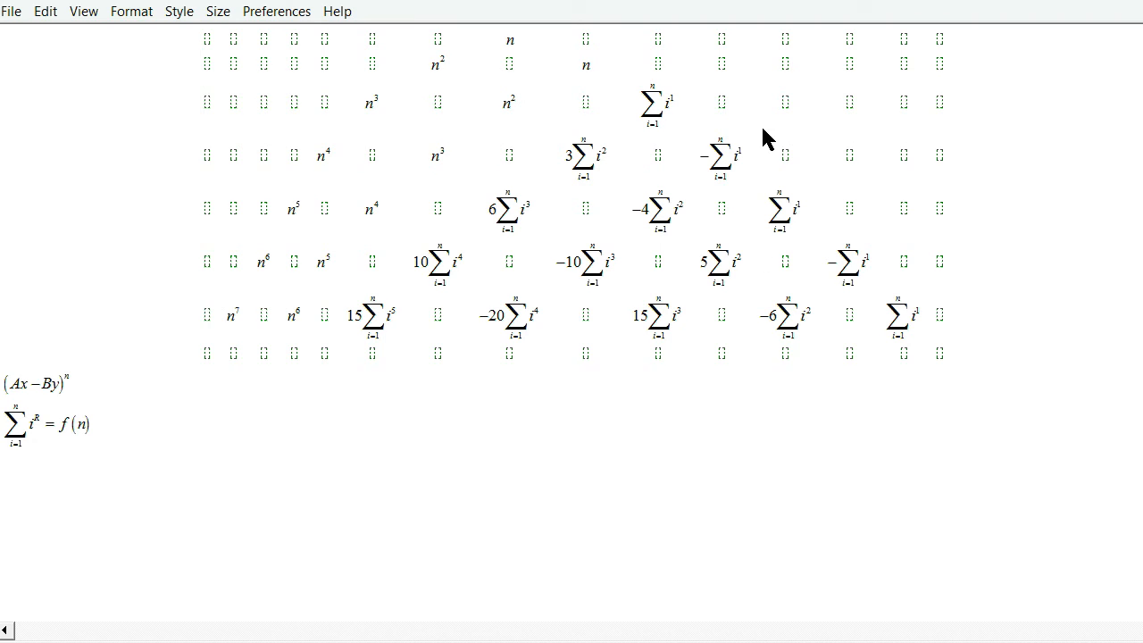
{"action": "mouse_move", "coordinate": [921, 337]}
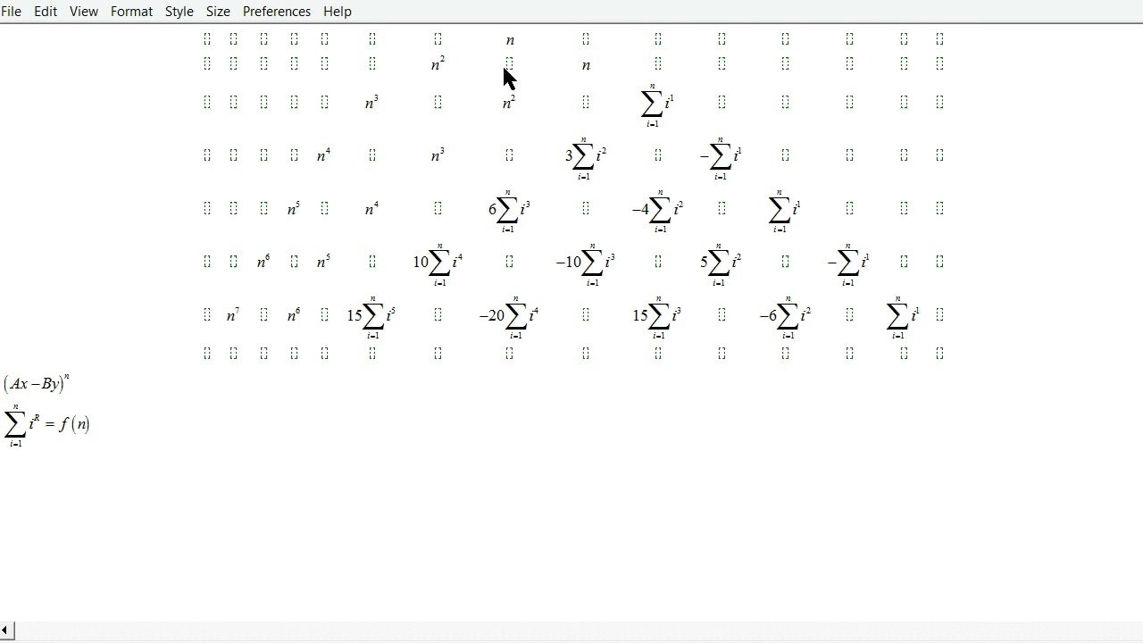
{"action": "mouse_move", "coordinate": [516, 78]}
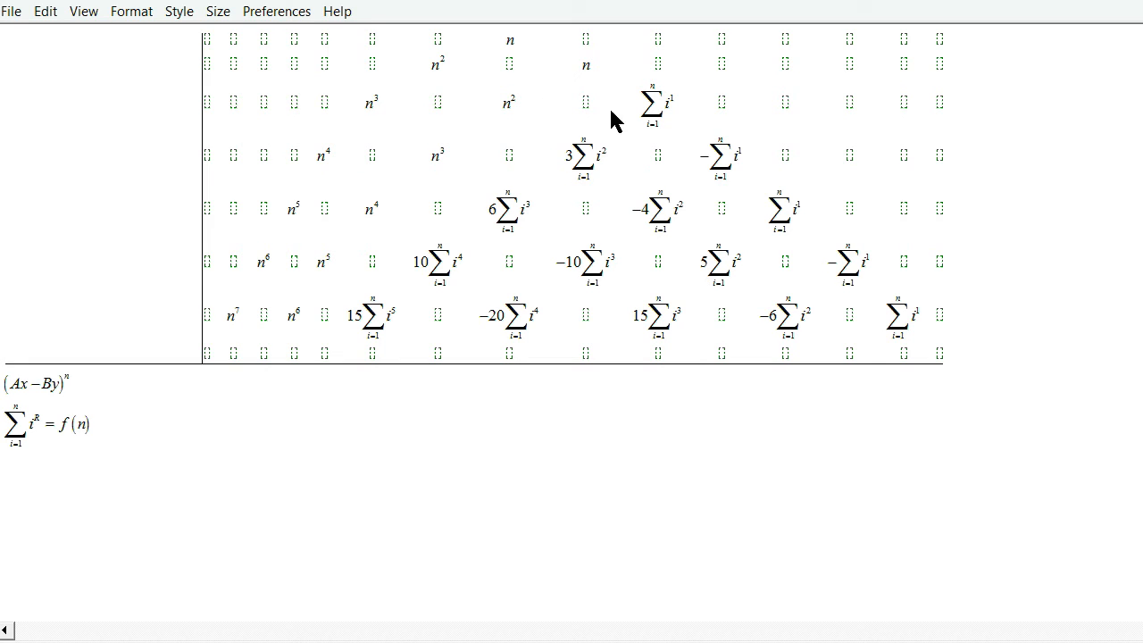
{"action": "mouse_move", "coordinate": [506, 277]}
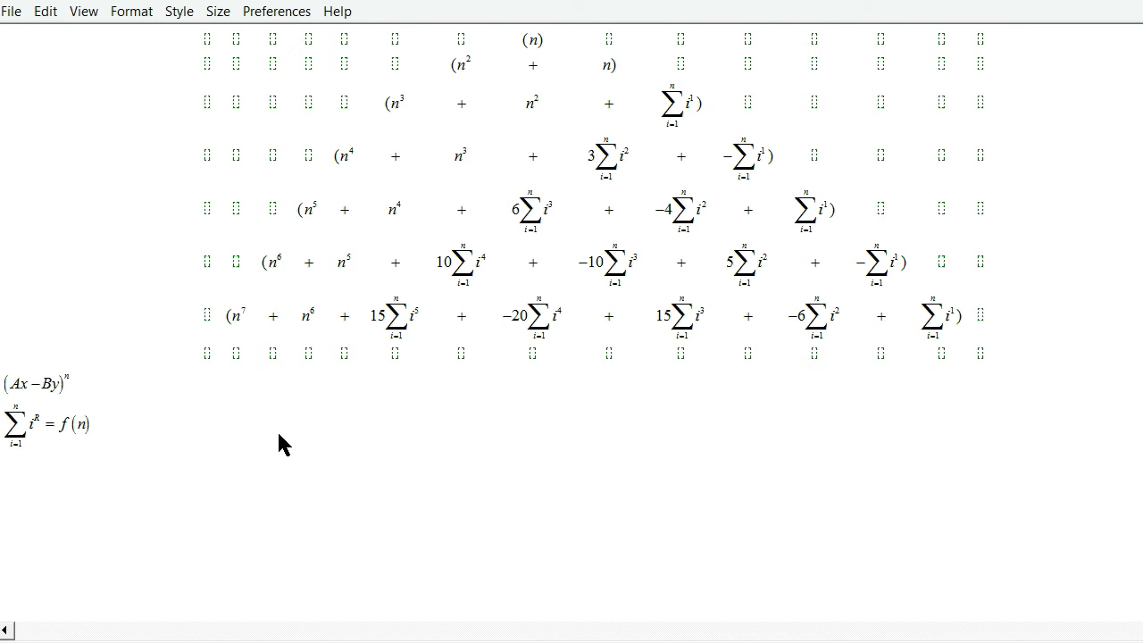
{"action": "mouse_move", "coordinate": [389, 420]}
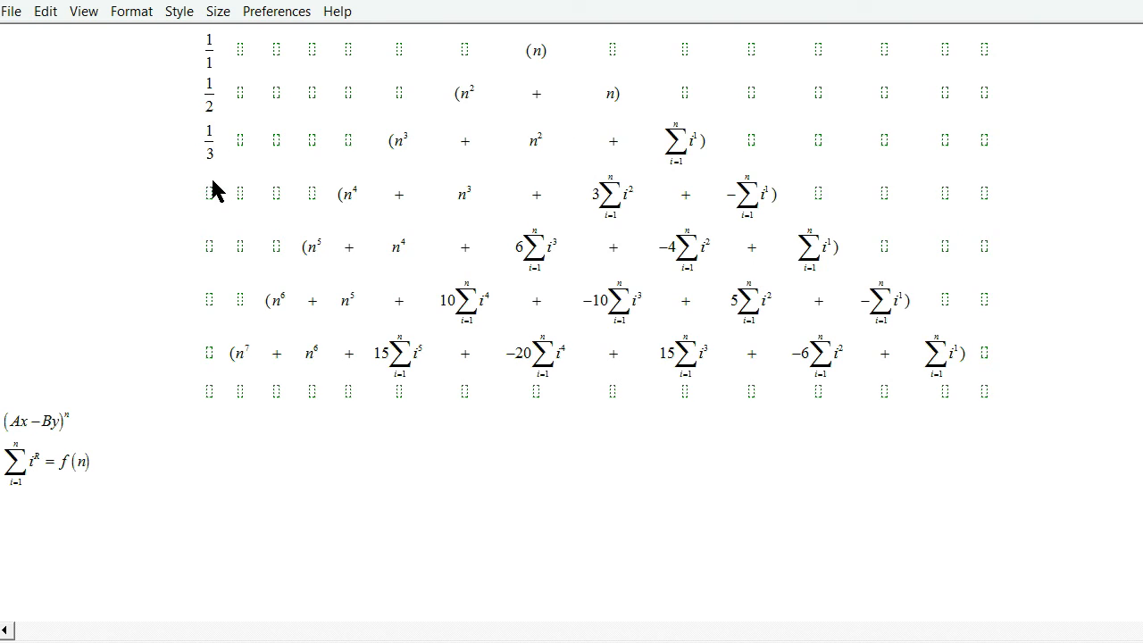
{"action": "mouse_move", "coordinate": [246, 311]}
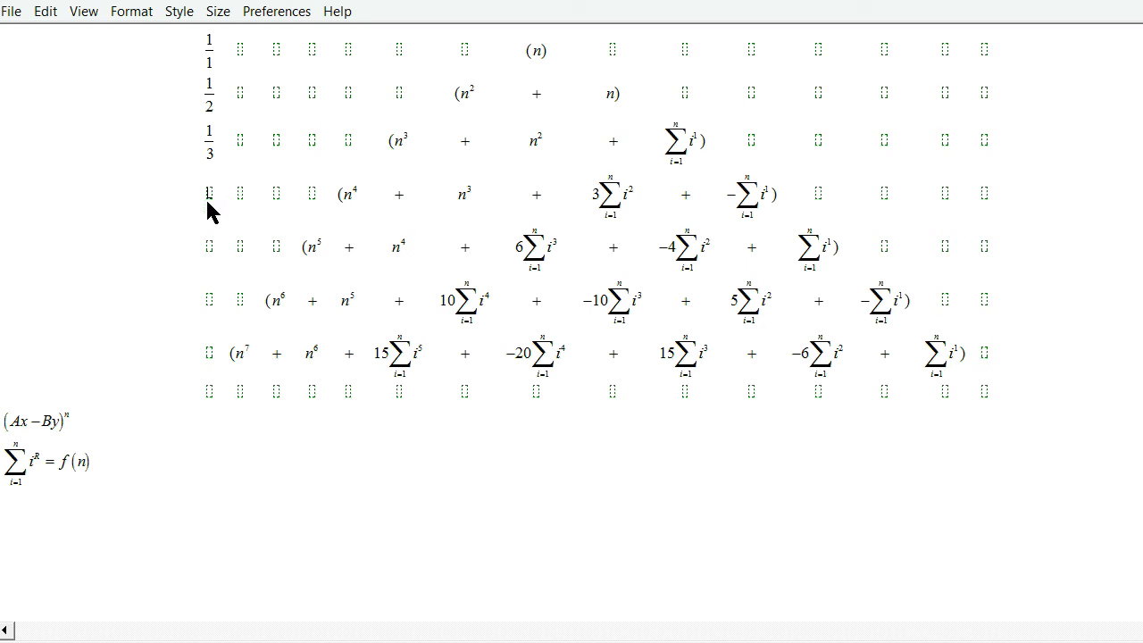
{"action": "mouse_move", "coordinate": [250, 332]}
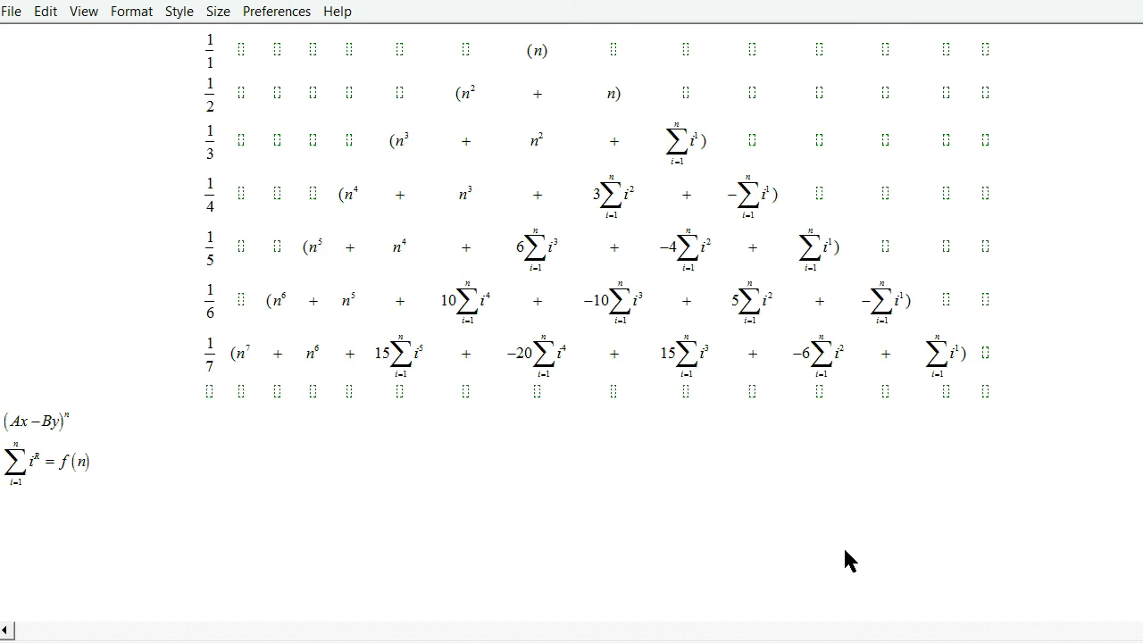
{"action": "mouse_move", "coordinate": [276, 312]}
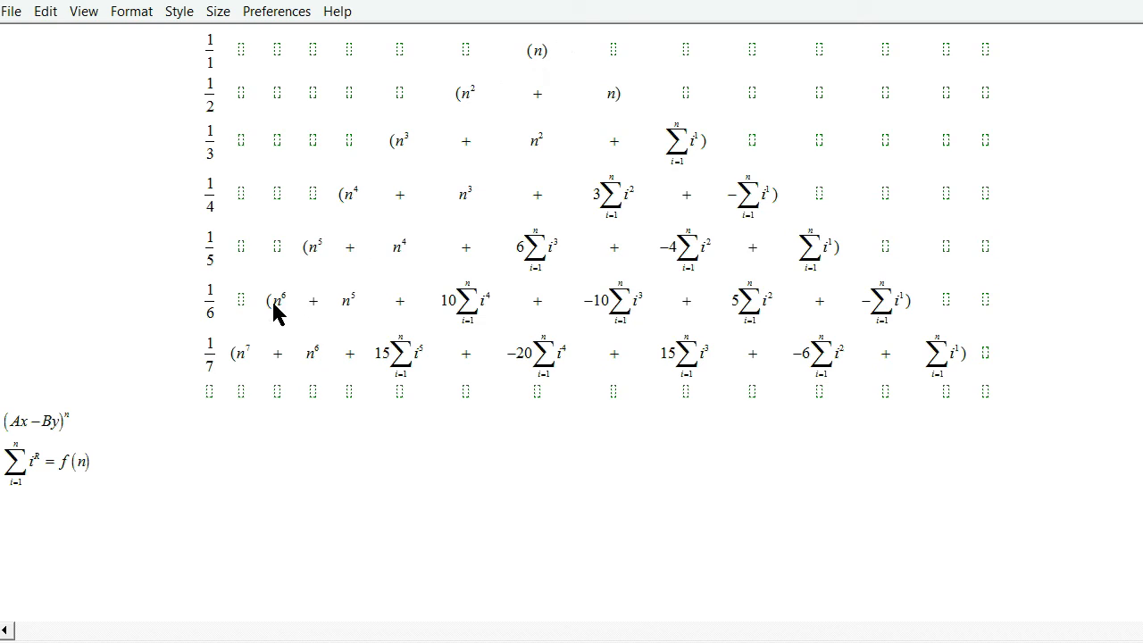
{"action": "mouse_move", "coordinate": [525, 103]}
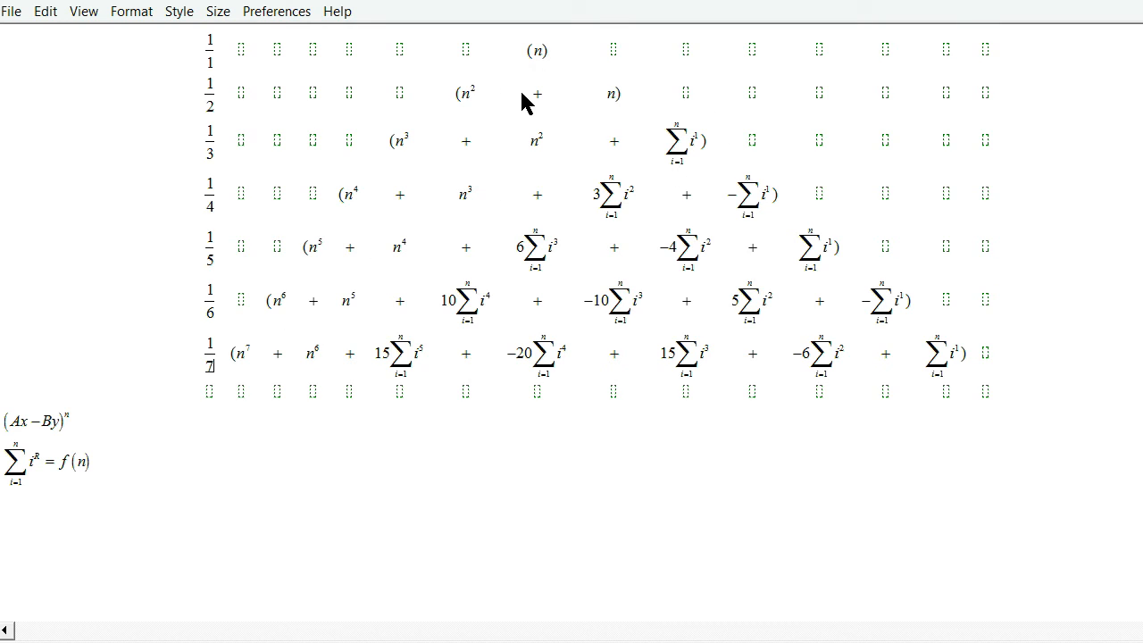
{"action": "mouse_move", "coordinate": [219, 71]}
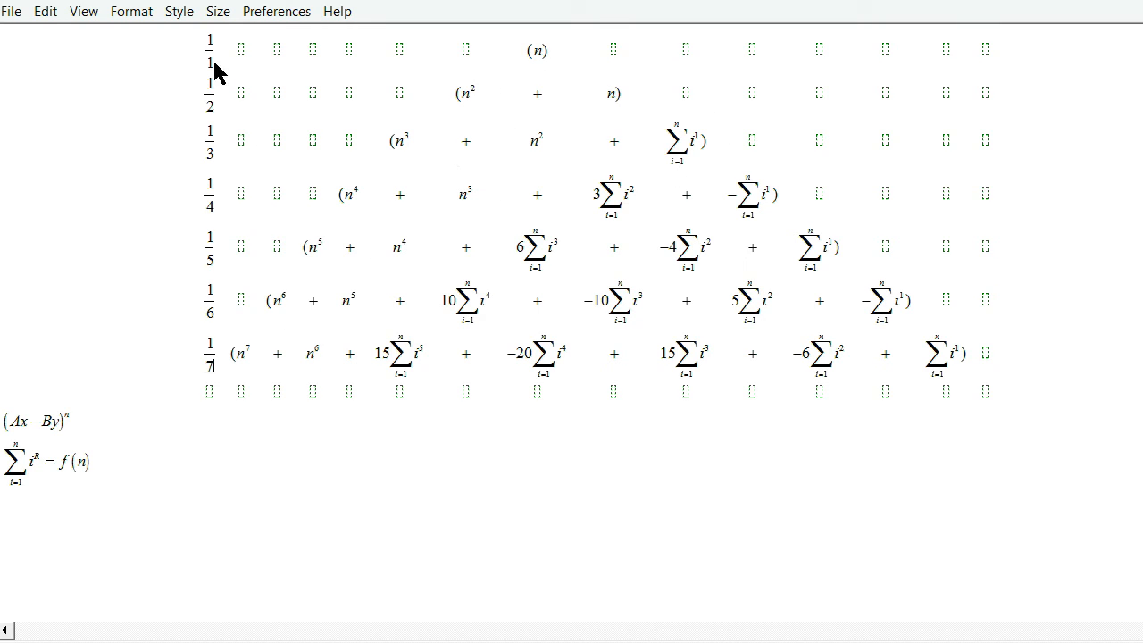
{"action": "mouse_move", "coordinate": [671, 381]}
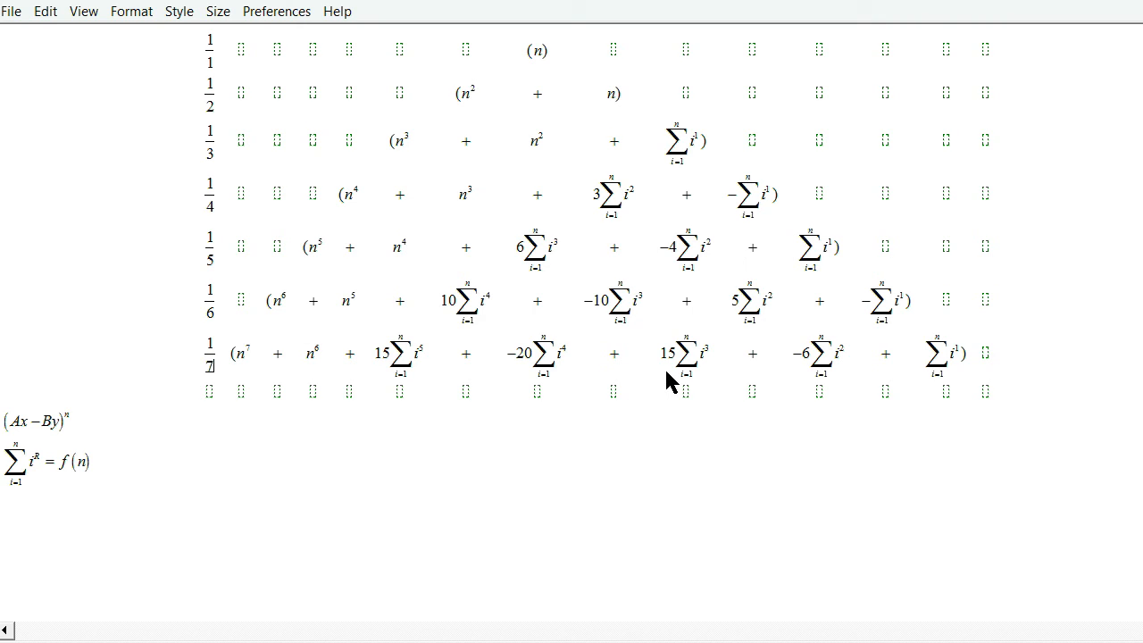
{"action": "mouse_move", "coordinate": [643, 373]}
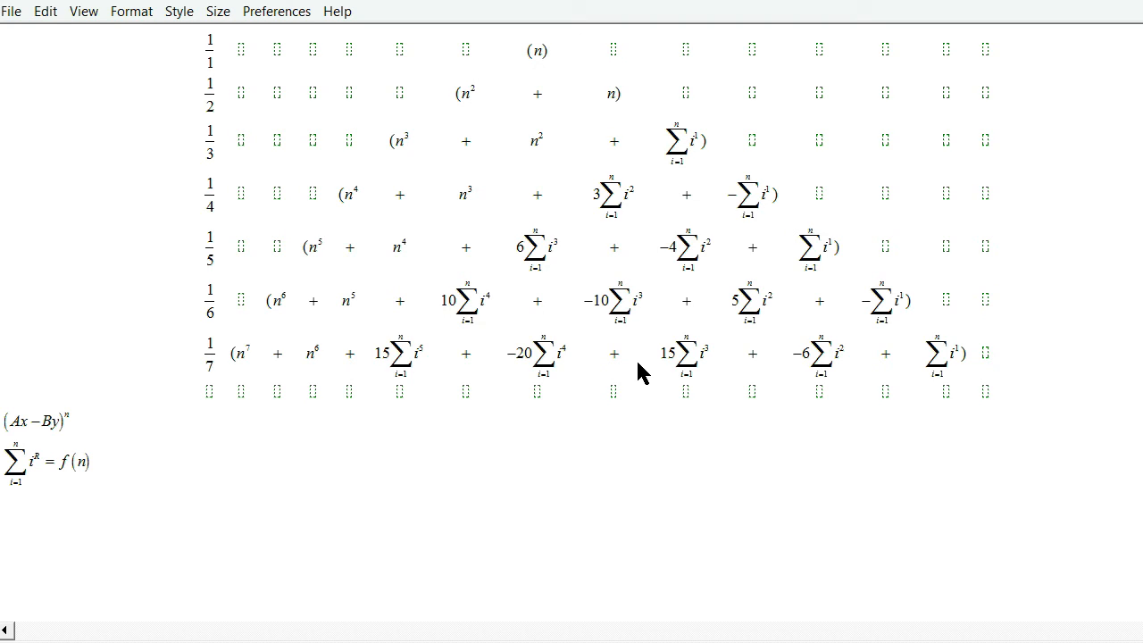
{"action": "mouse_move", "coordinate": [127, 517]}
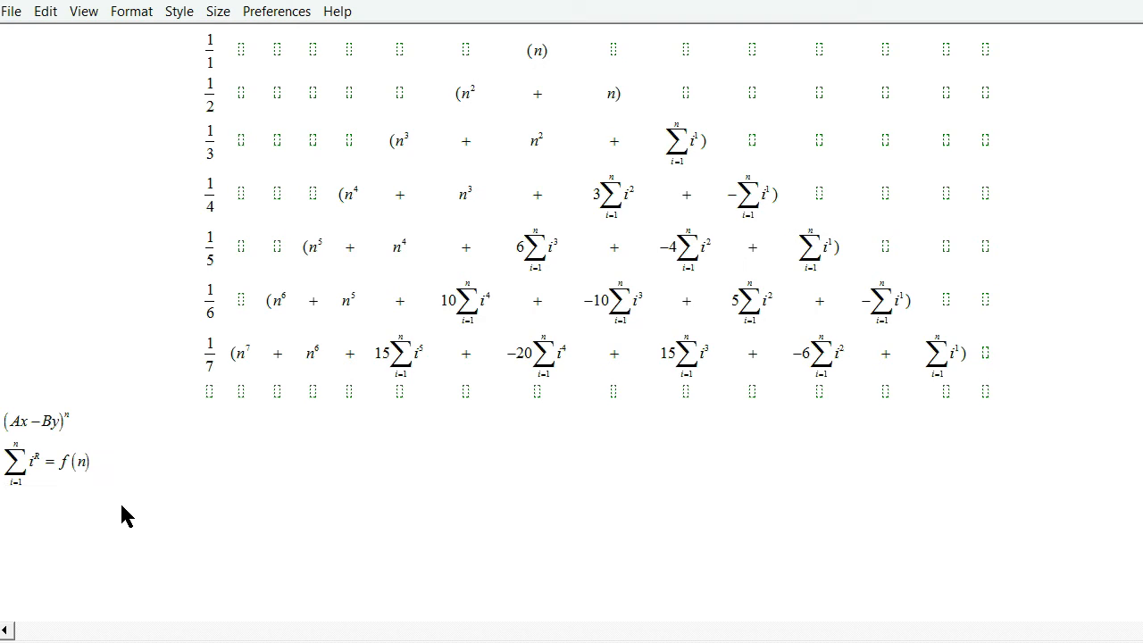
Step: Select the exponent in the Σi^R = f(n) formula below the triangle
{"action": "double_click", "coordinate": [74, 462]}
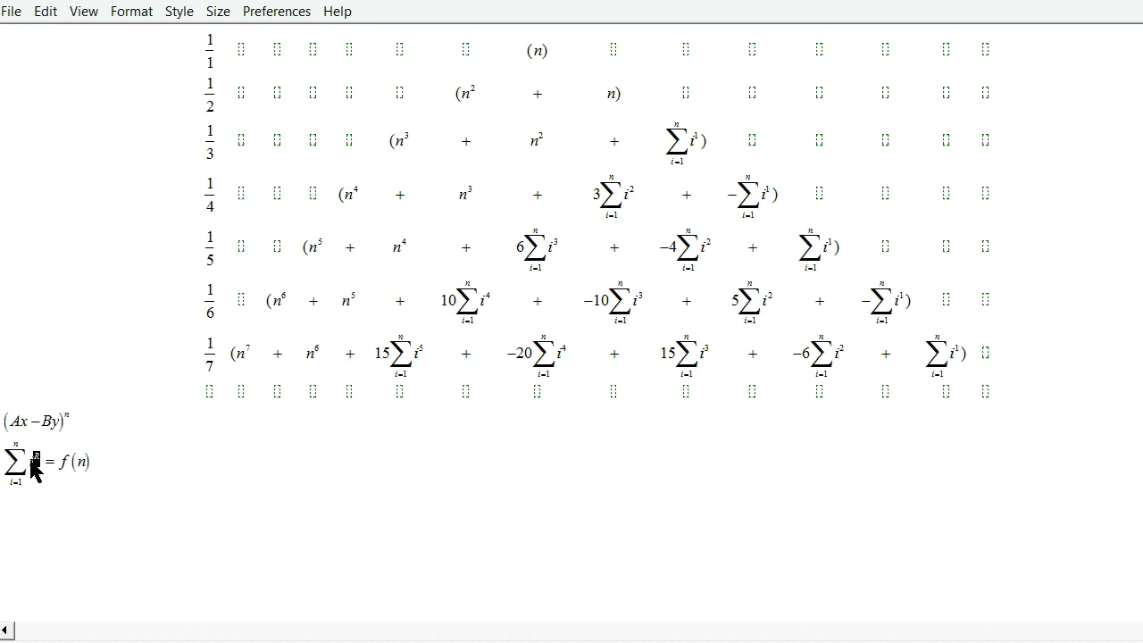
{"action": "mouse_move", "coordinate": [43, 482]}
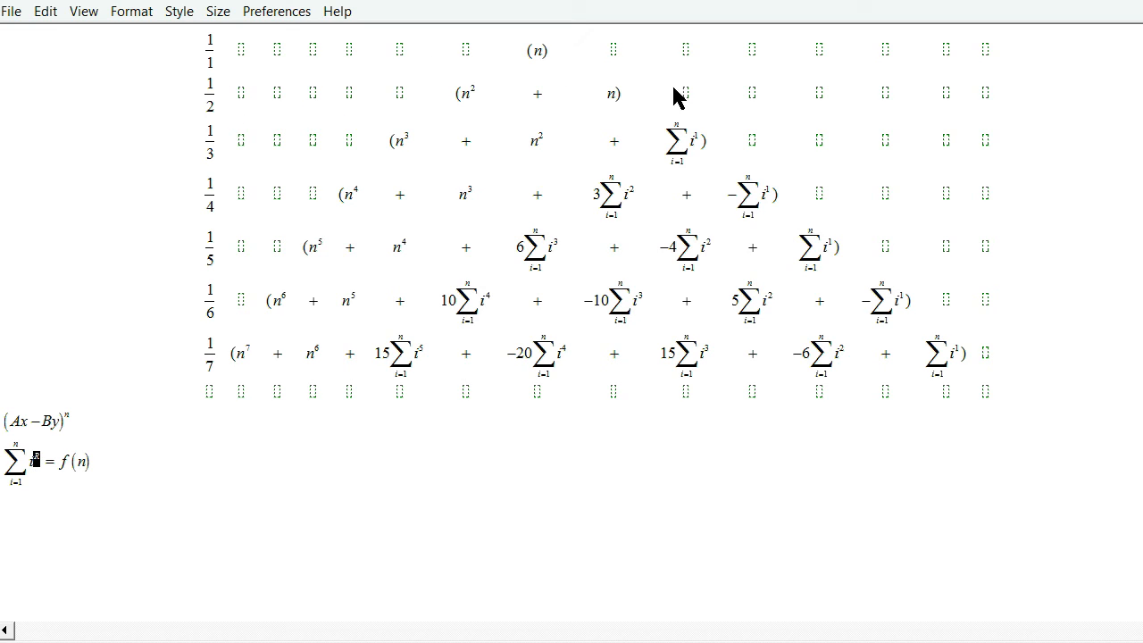
{"action": "mouse_move", "coordinate": [213, 205]}
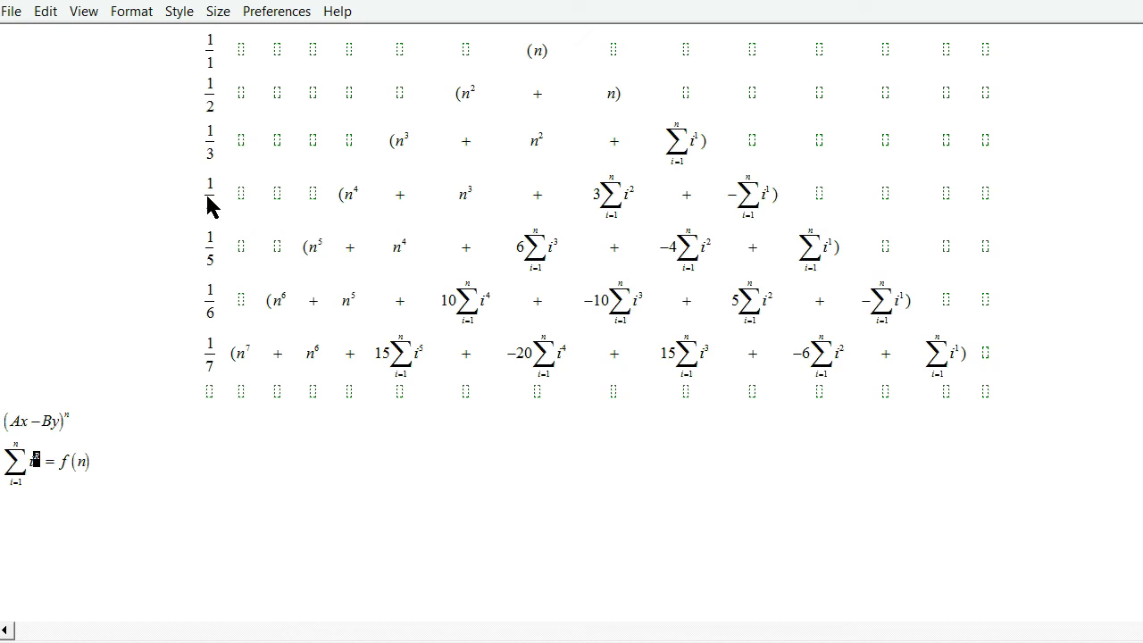
{"action": "mouse_move", "coordinate": [1009, 221]}
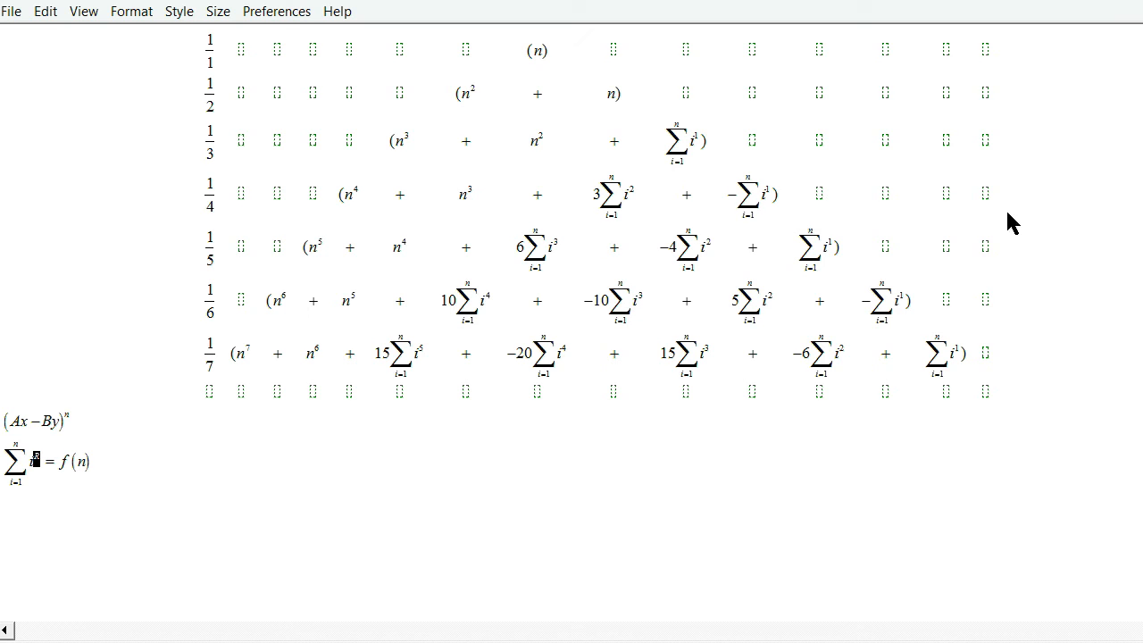
{"action": "mouse_move", "coordinate": [719, 316]}
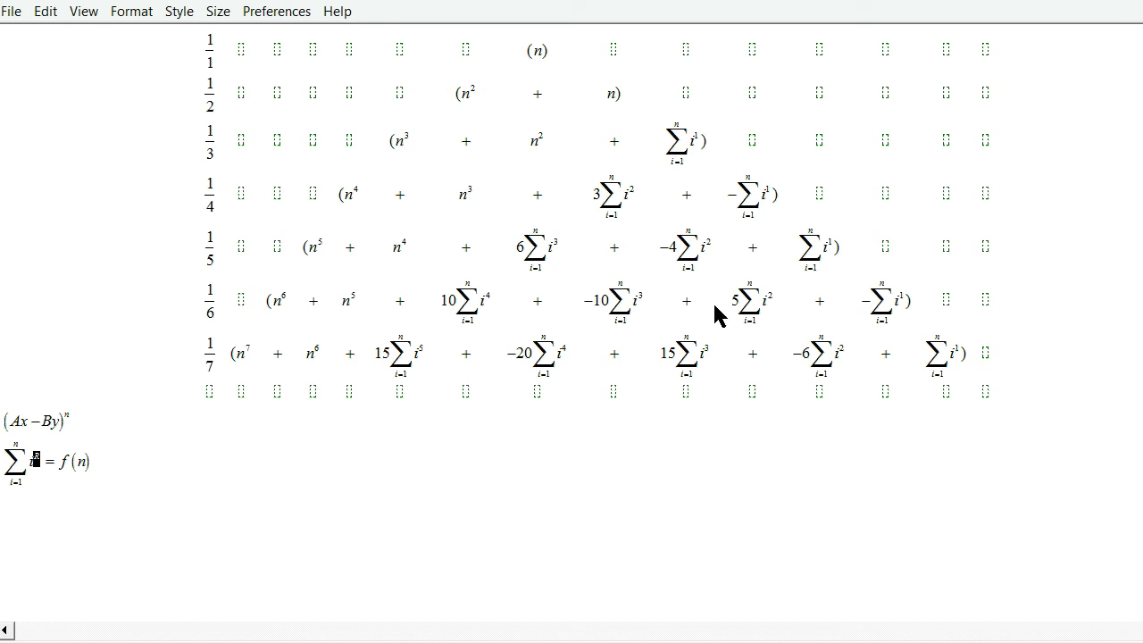
{"action": "mouse_move", "coordinate": [328, 151]}
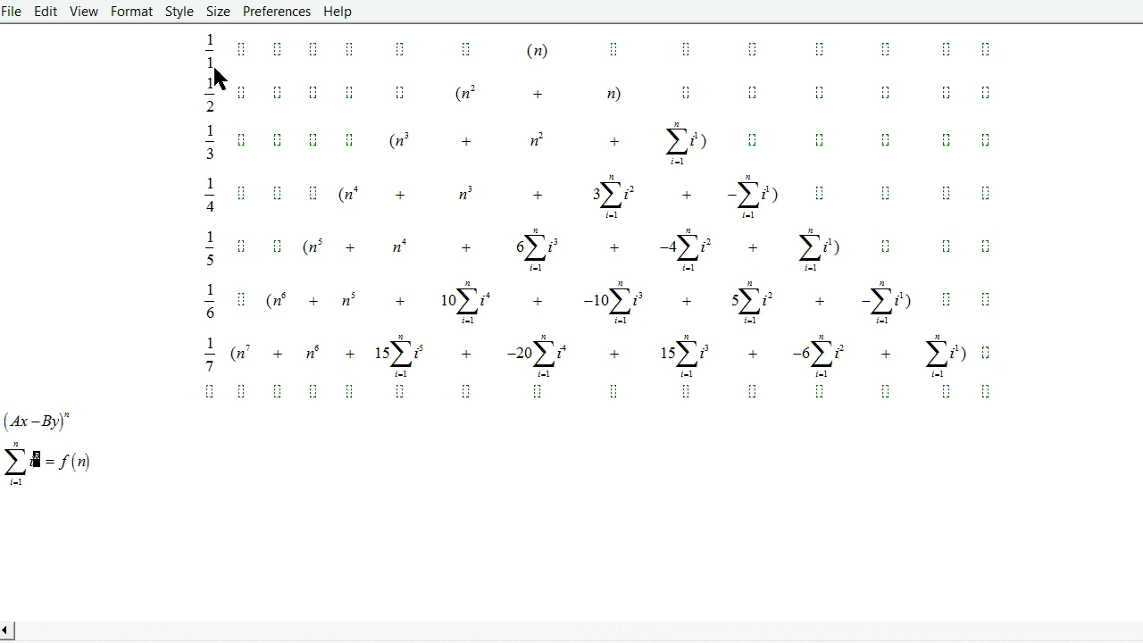
{"action": "mouse_move", "coordinate": [987, 55]}
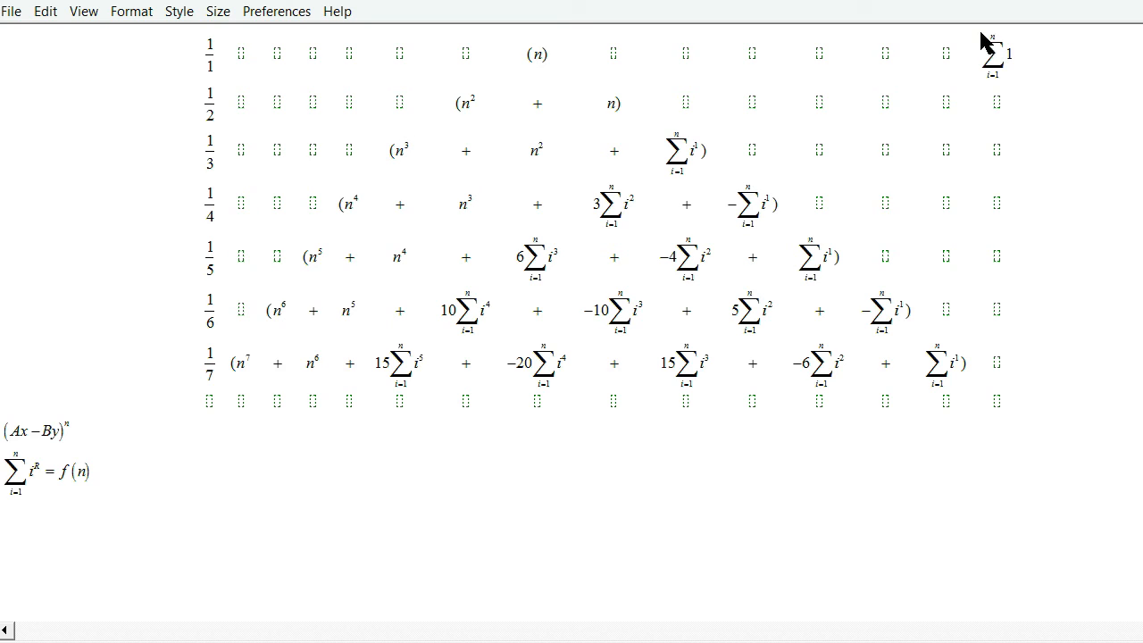
{"action": "mouse_move", "coordinate": [1021, 74]}
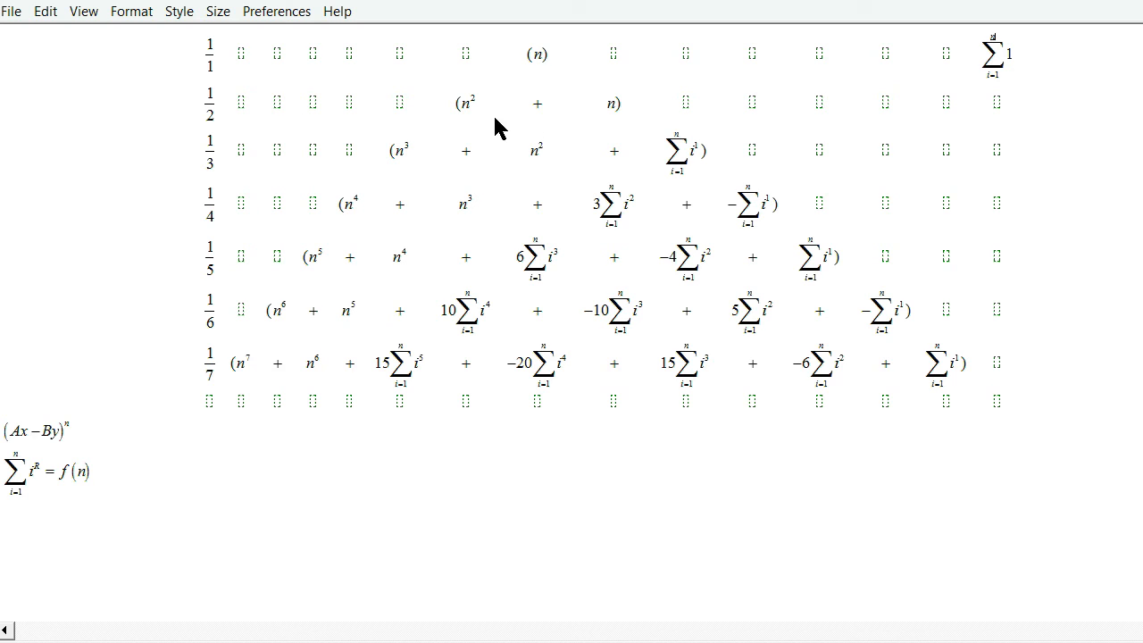
{"action": "mouse_move", "coordinate": [263, 115]}
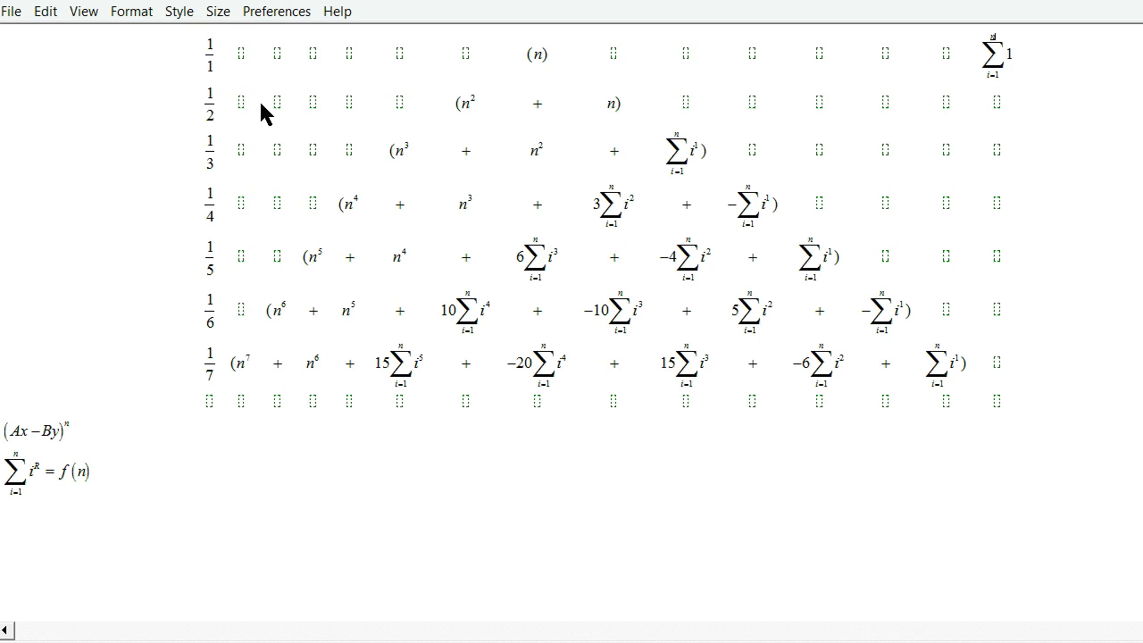
{"action": "mouse_move", "coordinate": [614, 119]}
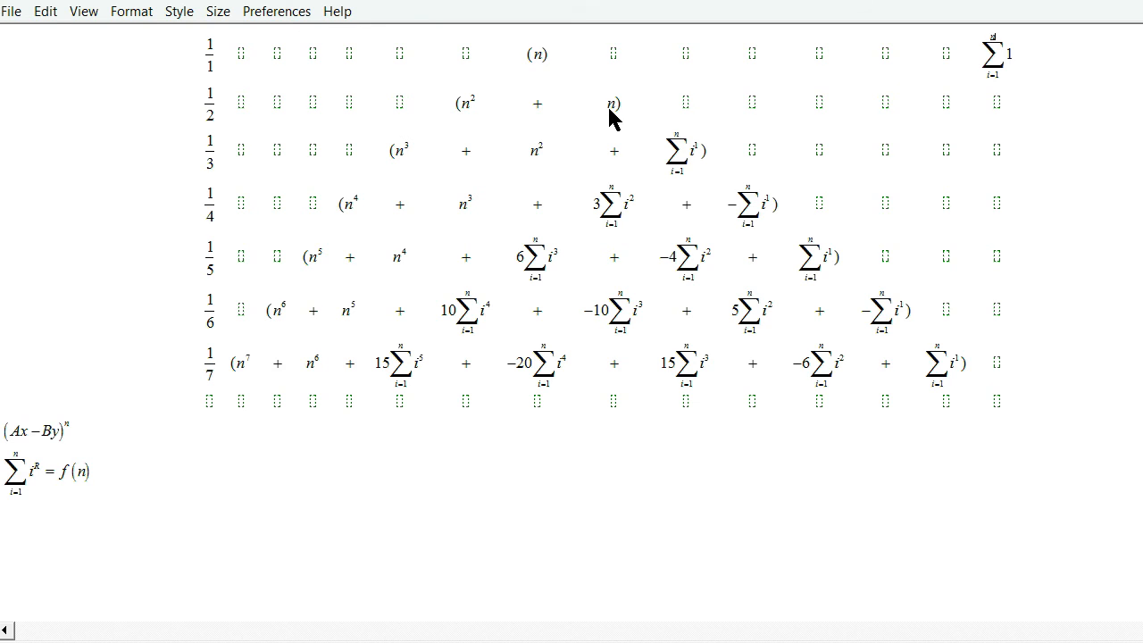
{"action": "mouse_move", "coordinate": [623, 120]}
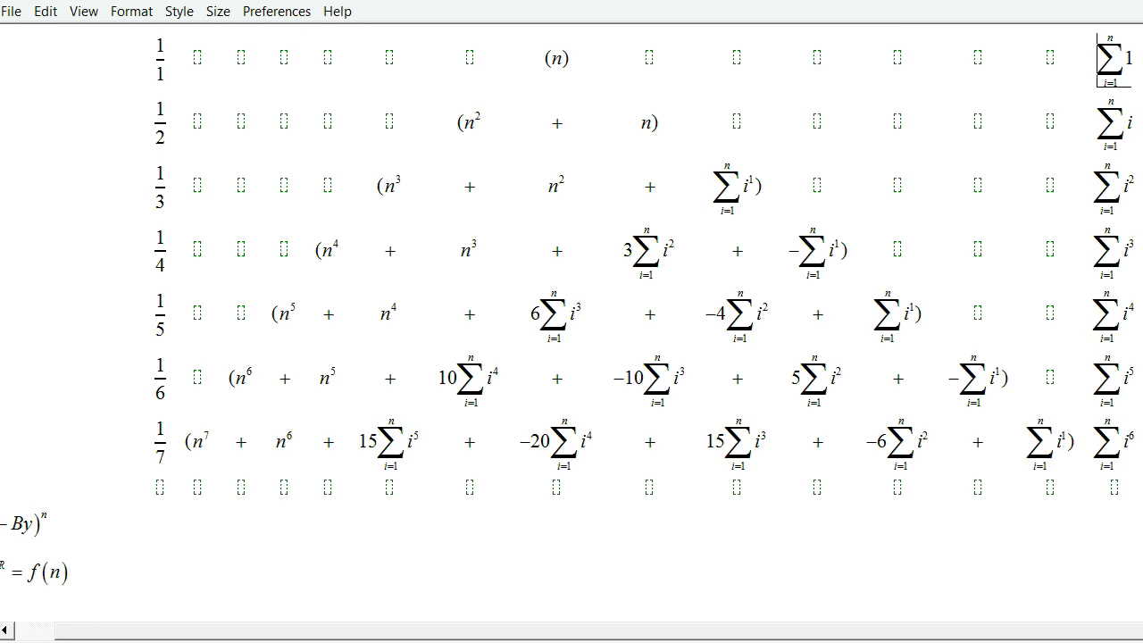
{"action": "mouse_move", "coordinate": [1104, 258]}
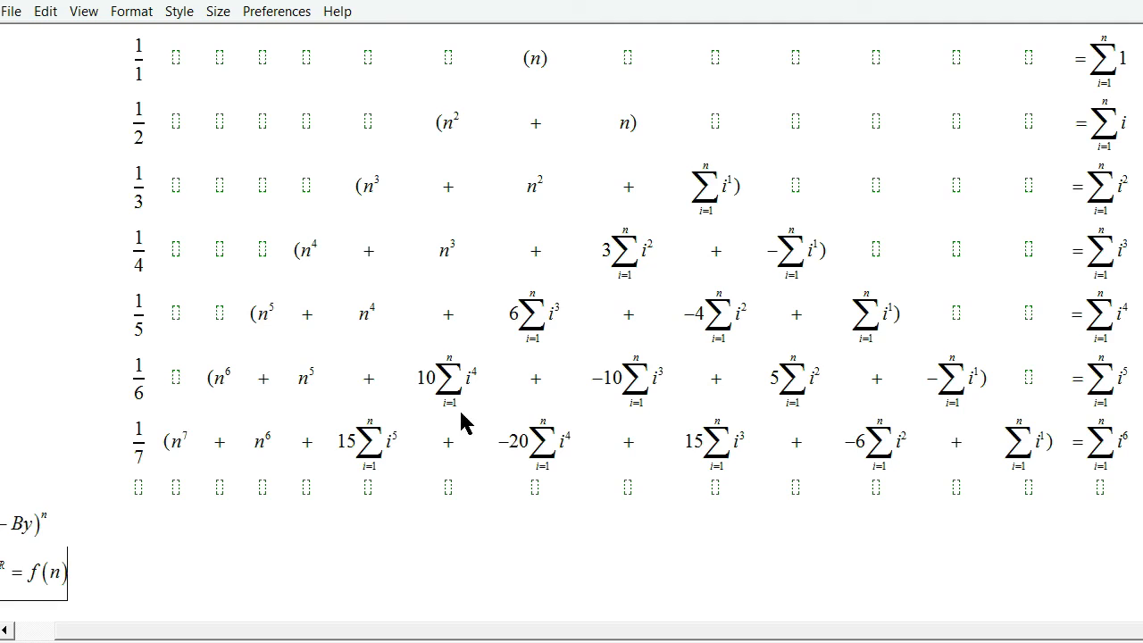
{"action": "mouse_move", "coordinate": [1100, 417]}
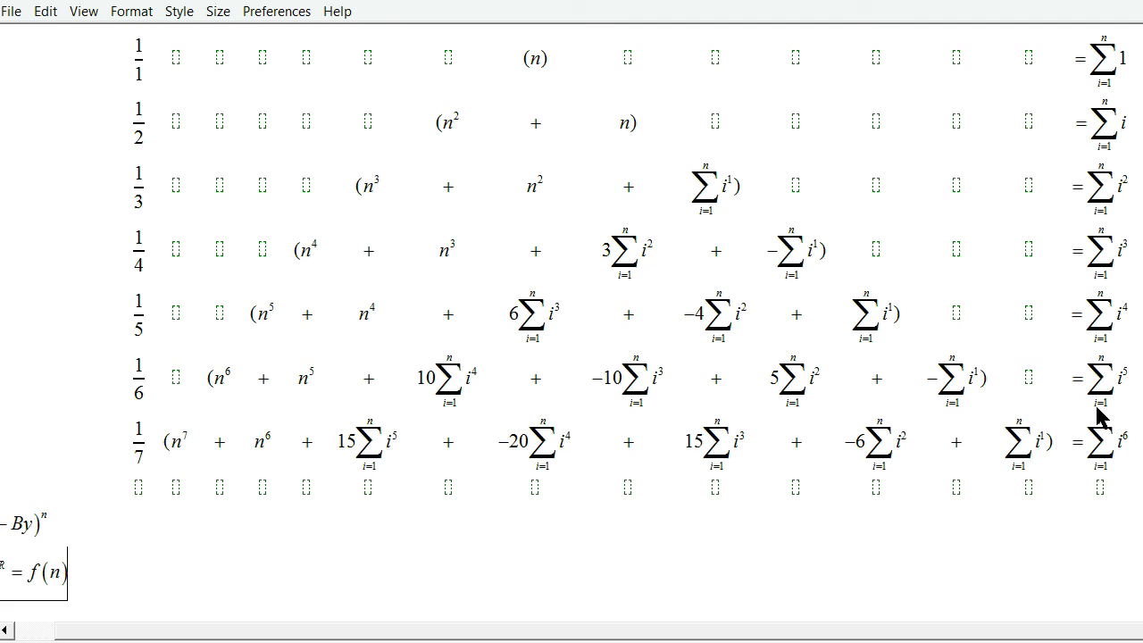
{"action": "mouse_move", "coordinate": [1125, 324]}
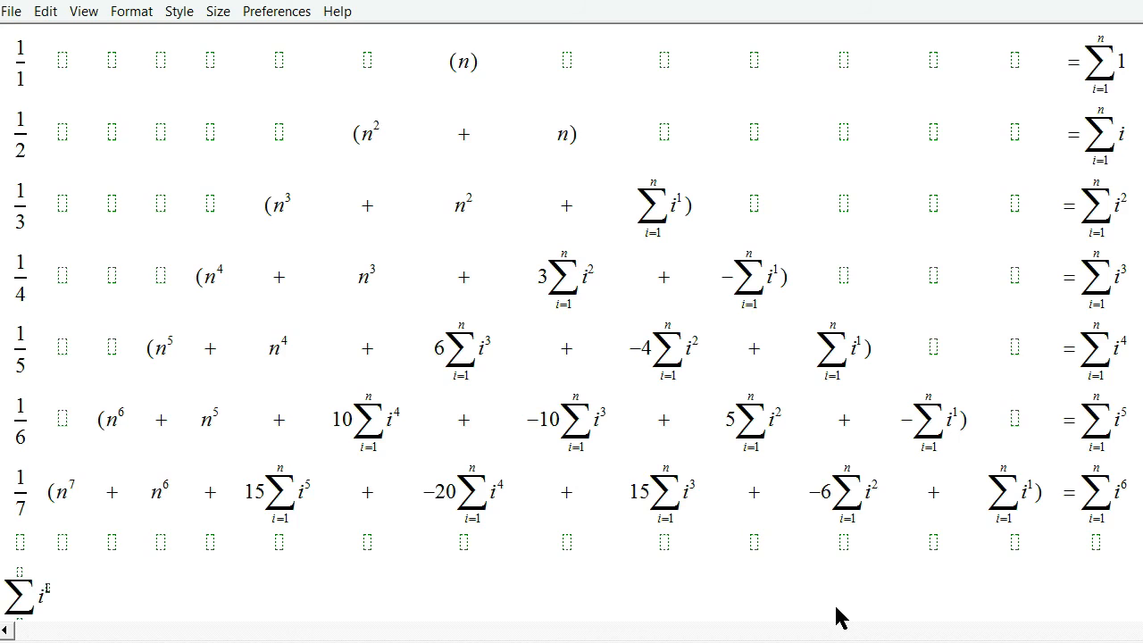
Step: Below the matrix, enter the Σi⁴ terms through −4[n(n+1)(2n+1)/6] + n(n+1)/2
{"action": "scroll", "scroll_direction": "down", "scroll_amount": 3}
{"action": "type", "text": "^4 = 1/5(n^5 + n^4 + 6)"}
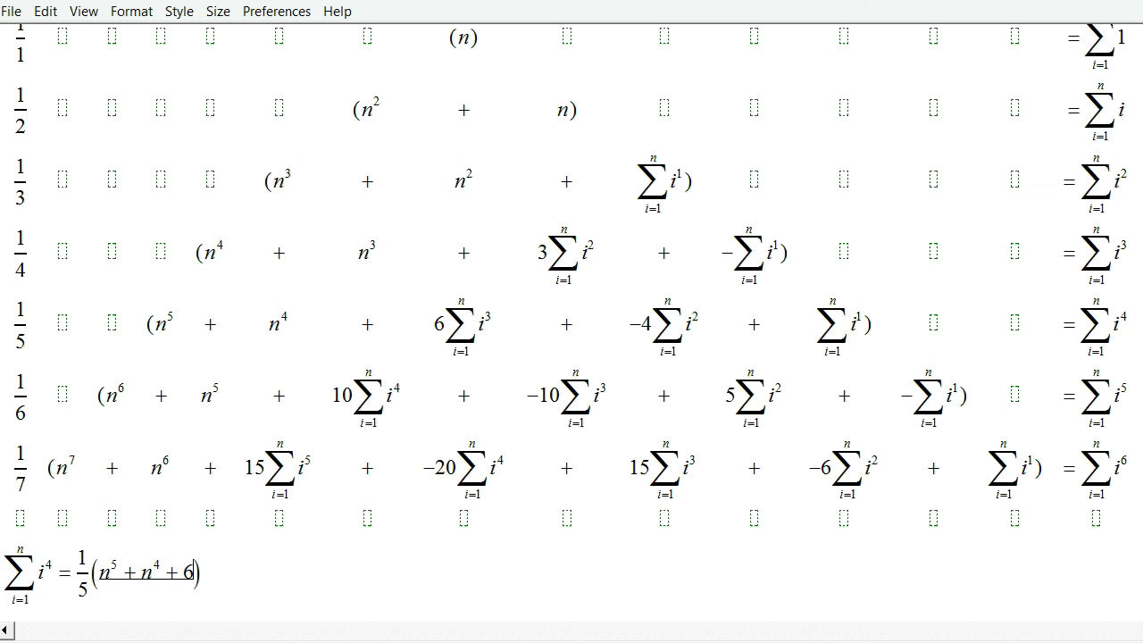
{"action": "mouse_move", "coordinate": [840, 616]}
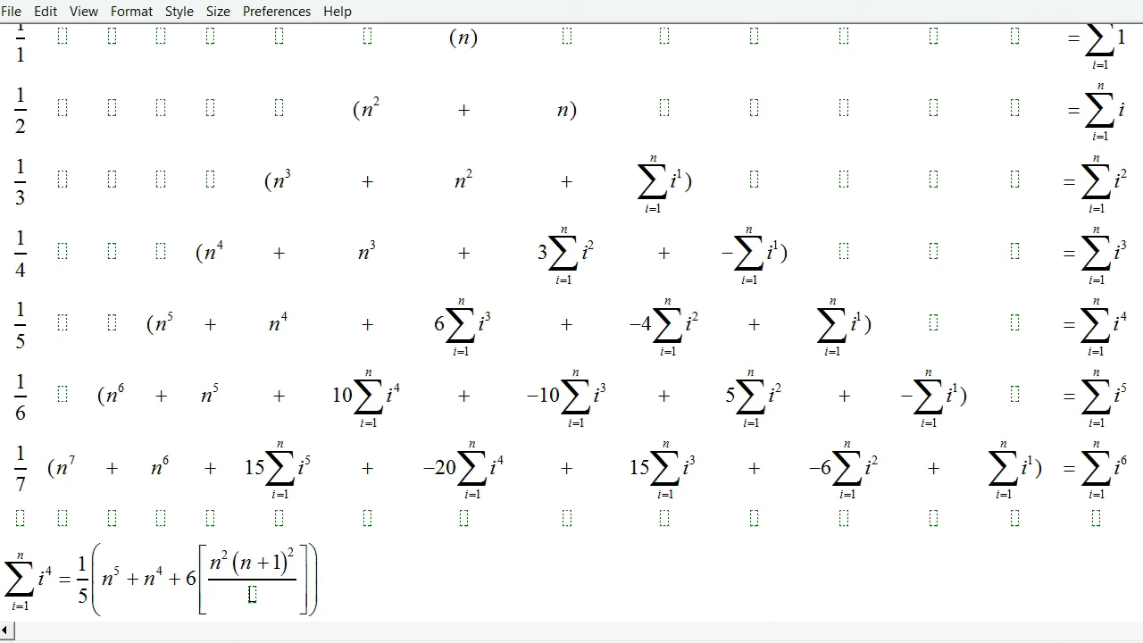
{"action": "type", "text": "4"}
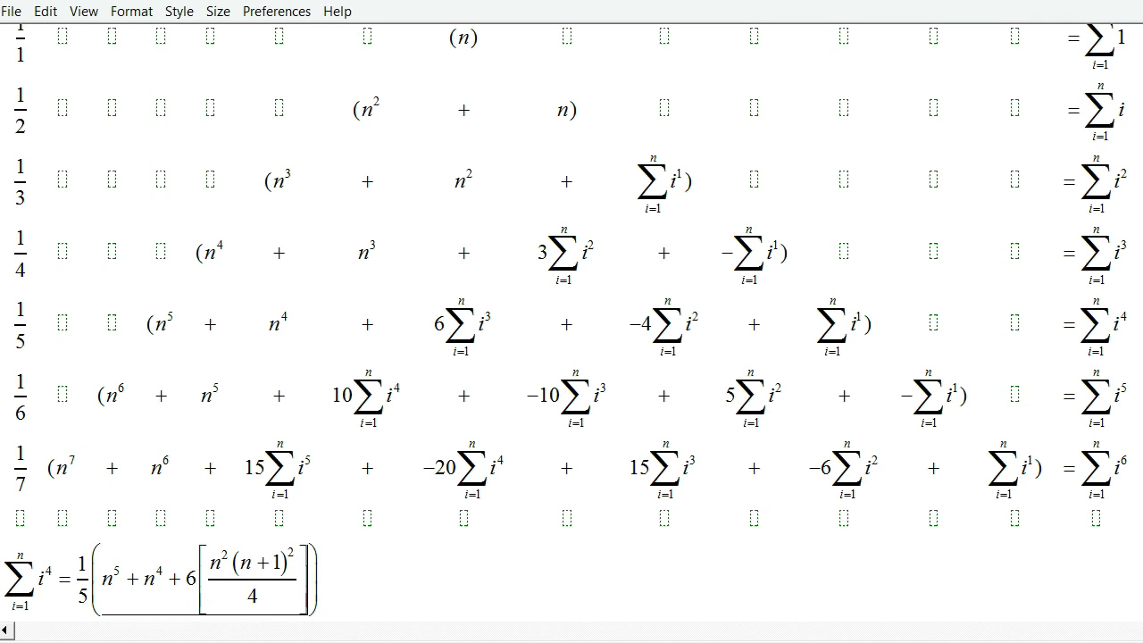
{"action": "type", "text": "-4"}
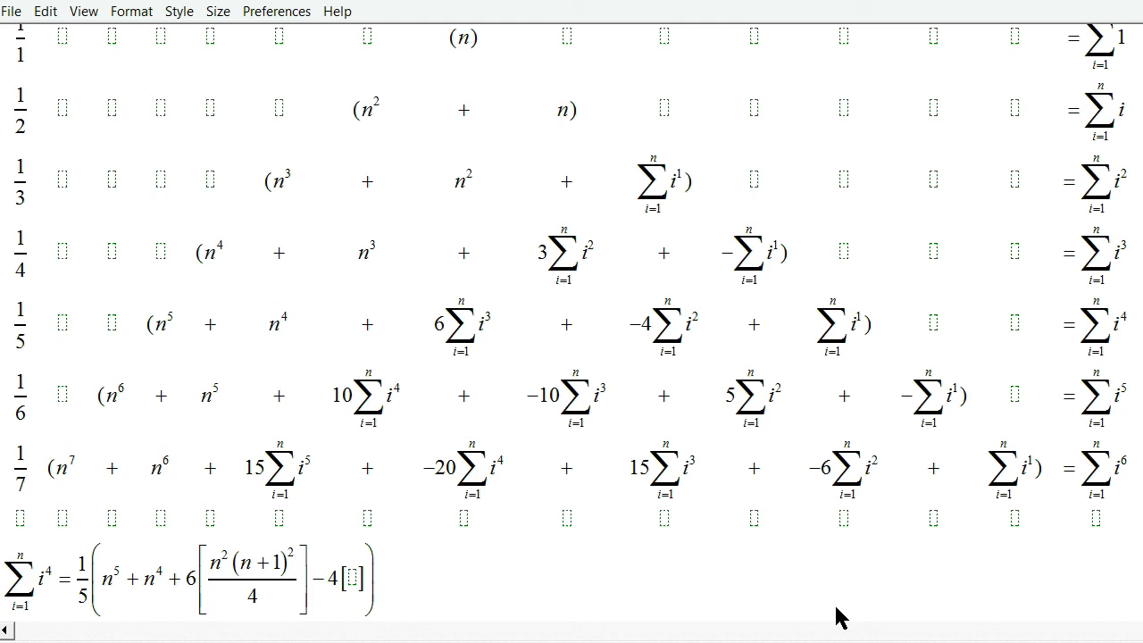
{"action": "type", "text": "n(n+1)(2n+1)/6"}
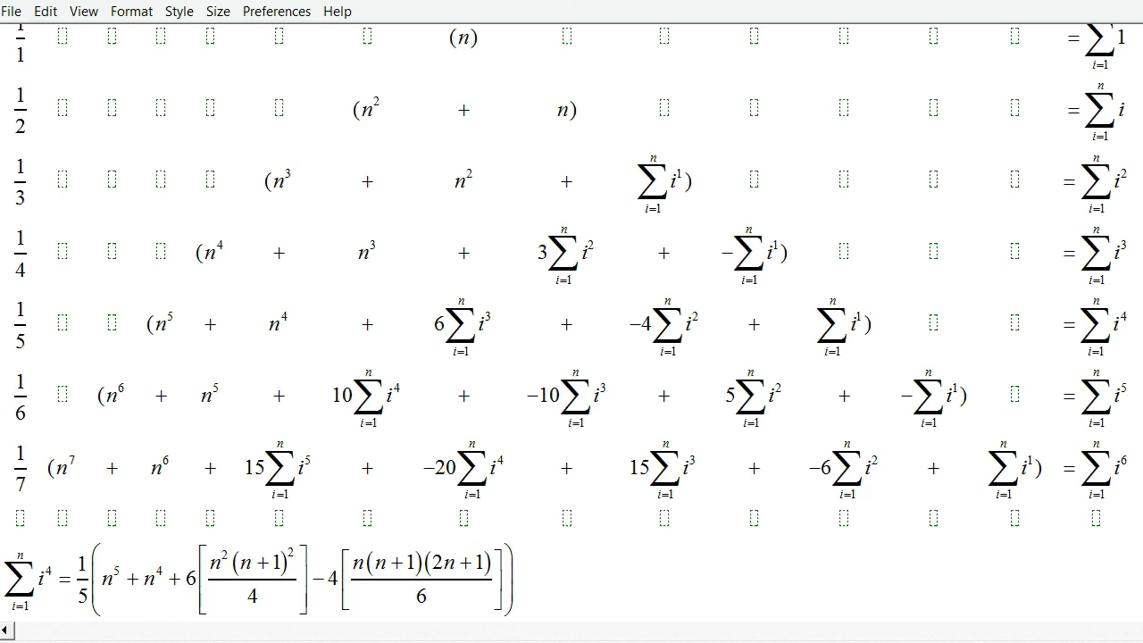
{"action": "type", "text": "+"}
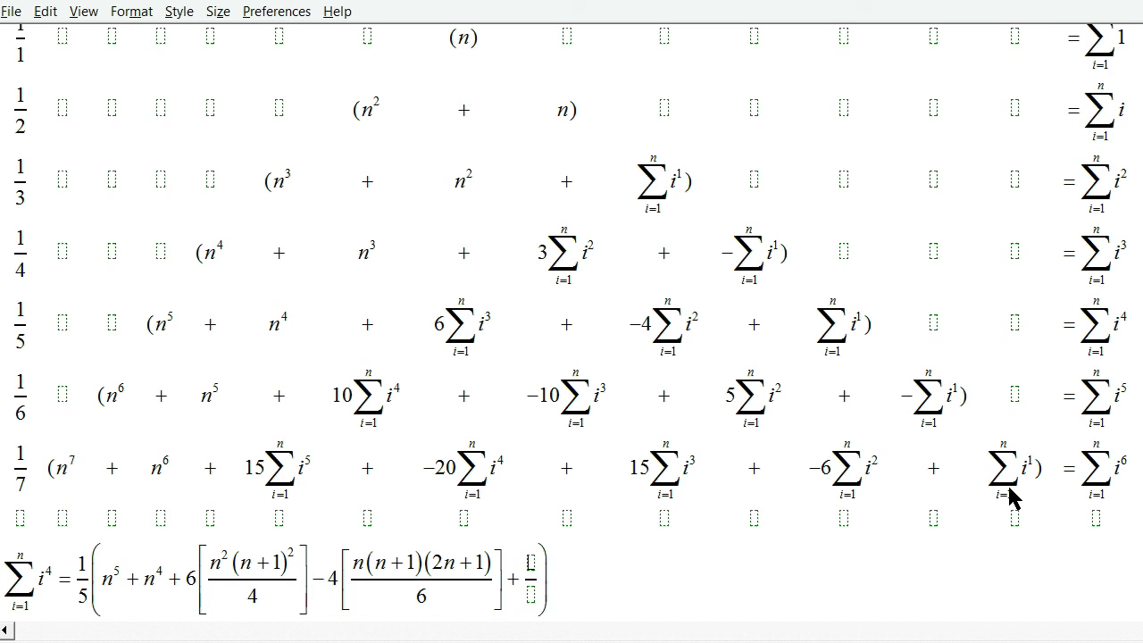
{"action": "type", "text": "n(n+1)"}
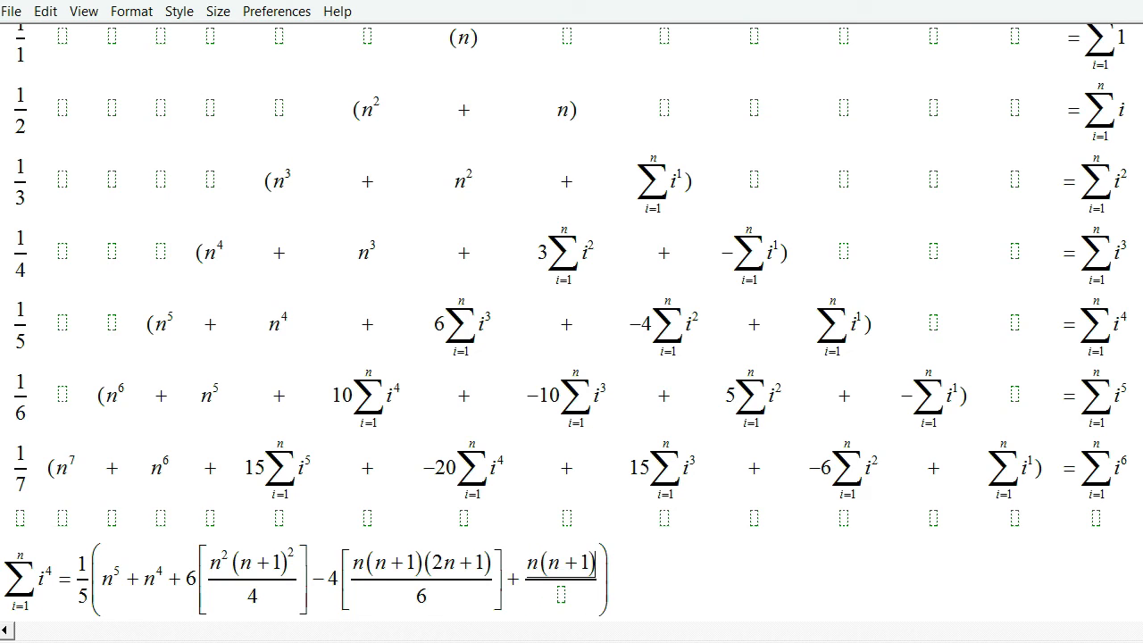
{"action": "type", "text": "2"}
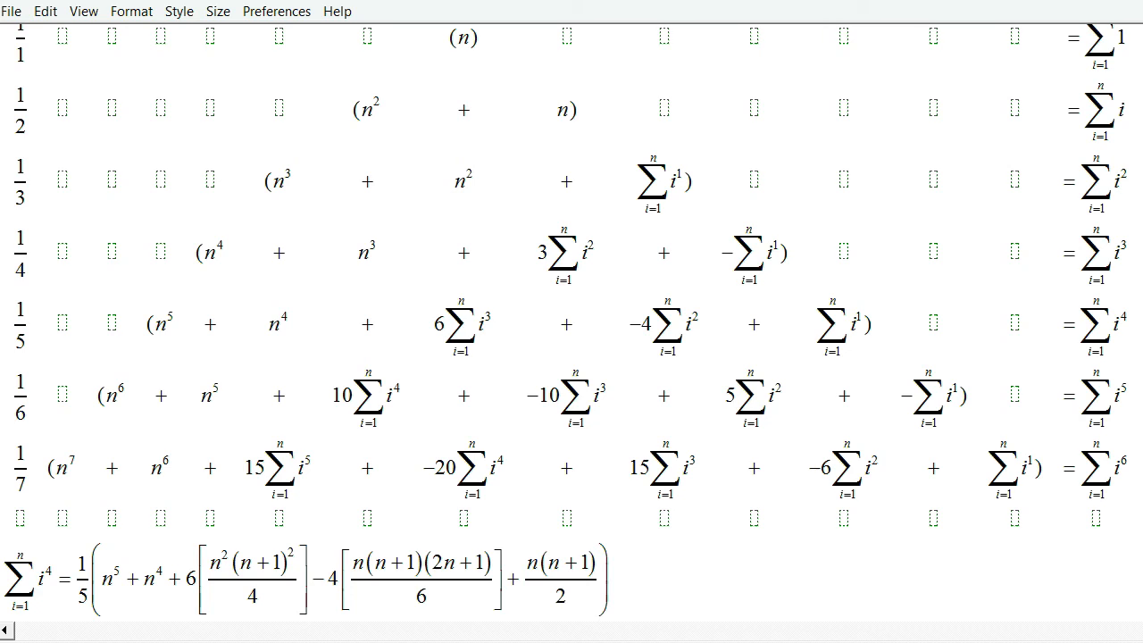